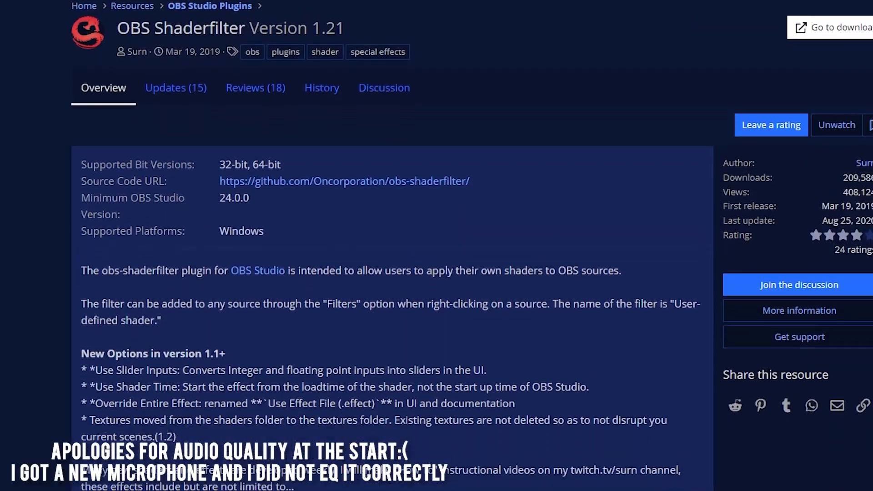
Add a User-defined shader filter to the webcam, loading shader text from file, and browse for it
{"action": "scroll", "scroll_direction": "down", "scroll_amount": 3}
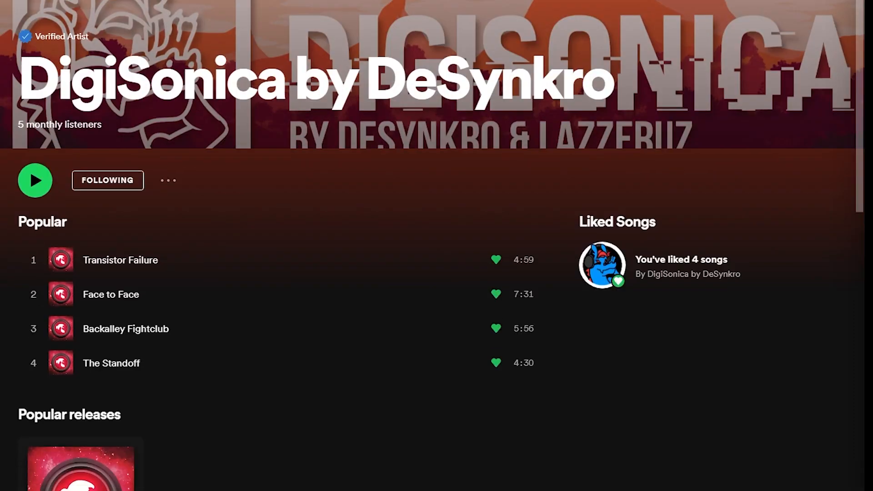
{"action": "scroll", "scroll_direction": "down", "scroll_amount": 3}
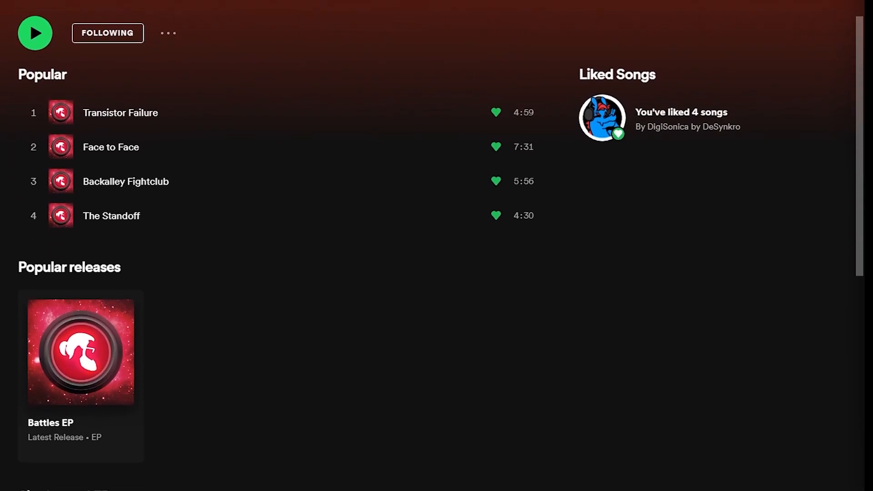
{"action": "scroll", "scroll_direction": "down", "scroll_amount": 3}
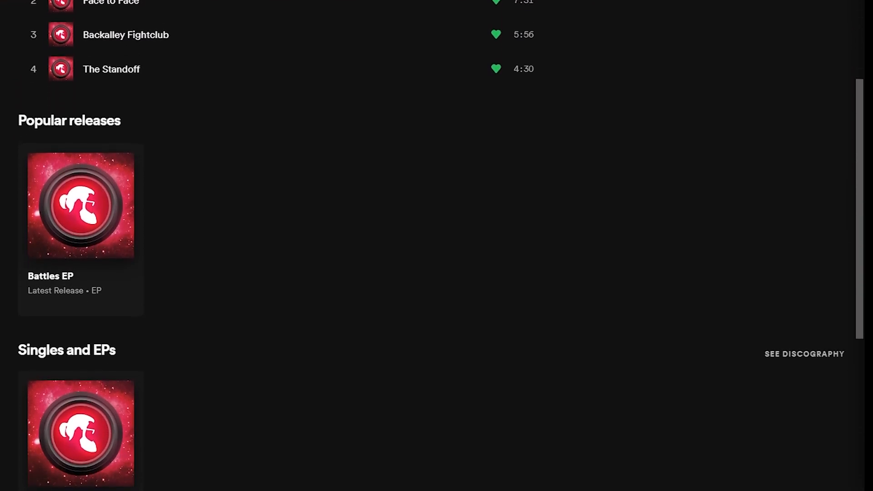
{"action": "scroll", "scroll_direction": "down", "scroll_amount": 3}
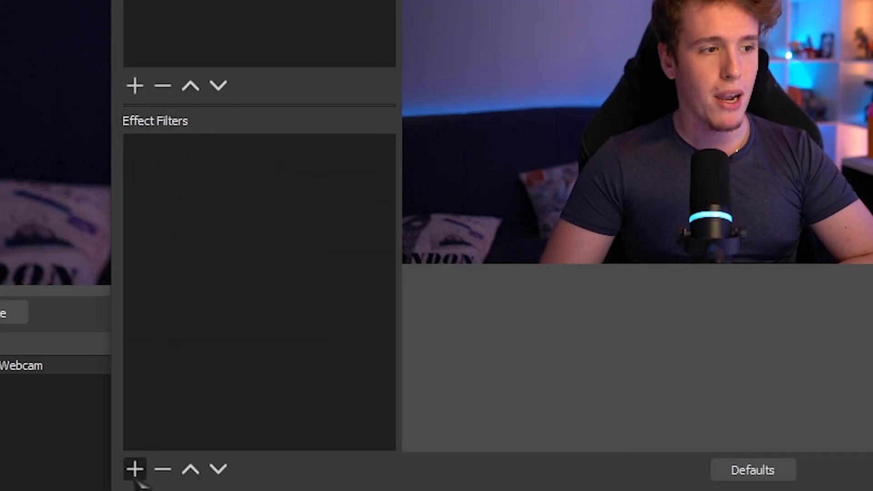
{"action": "left_click", "coordinate": [135, 468]}
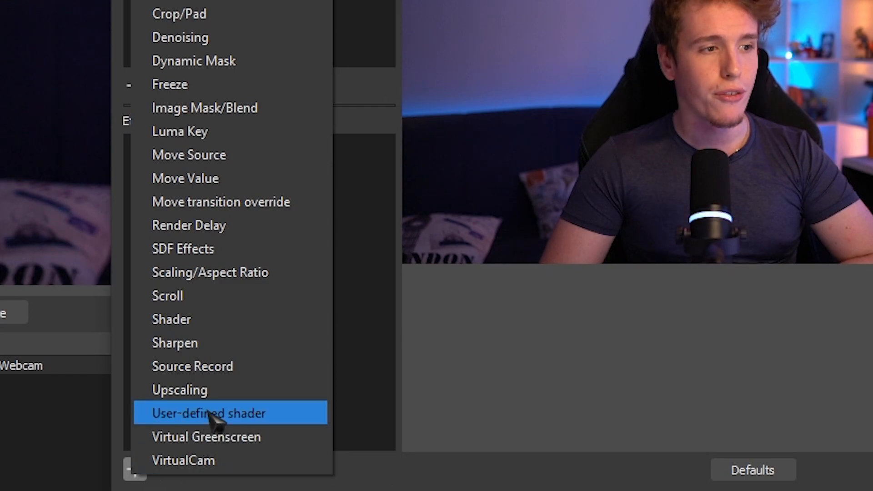
{"action": "left_click", "coordinate": [209, 414]}
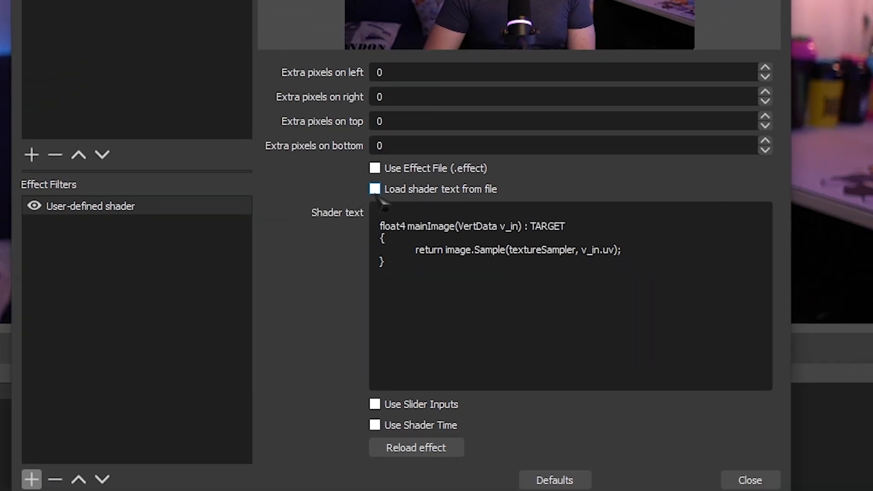
{"action": "left_click", "coordinate": [375, 189]}
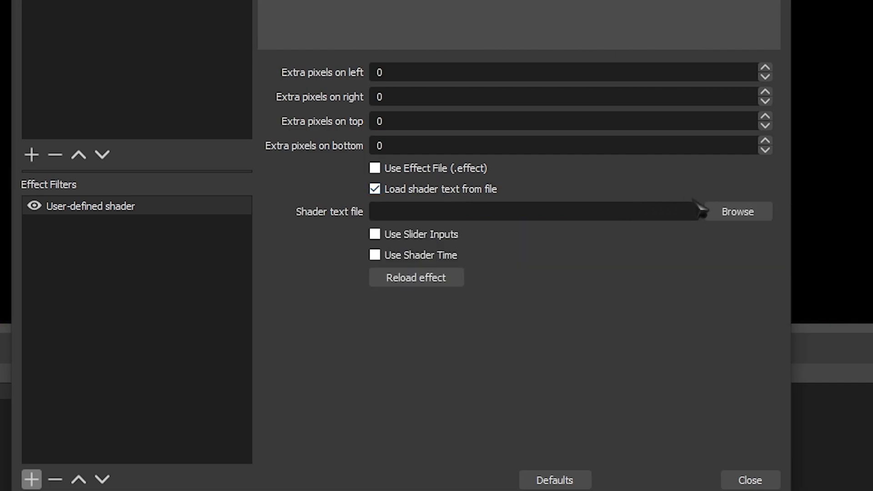
{"action": "left_click", "coordinate": [737, 211]}
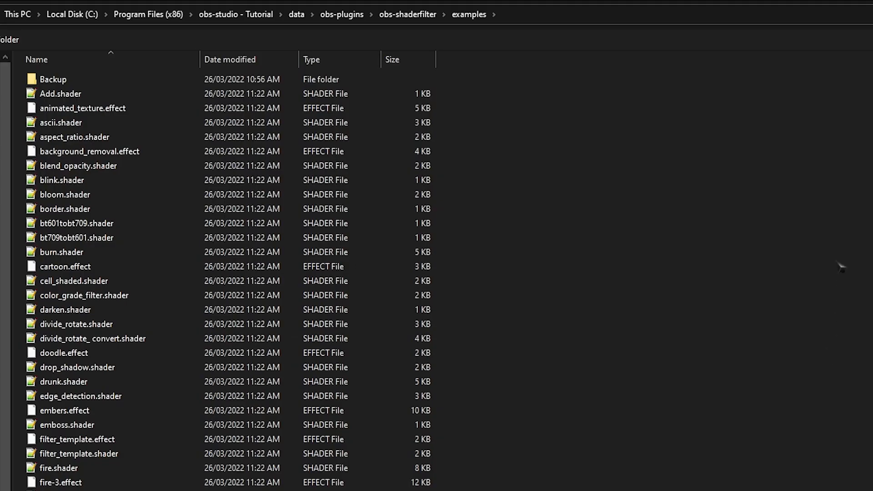
{"action": "mouse_move", "coordinate": [478, 291]}
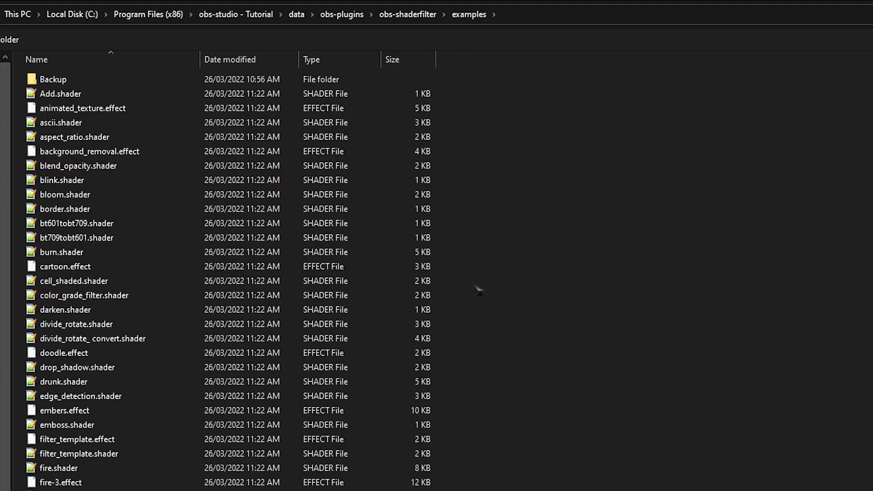
{"action": "mouse_move", "coordinate": [717, 213]}
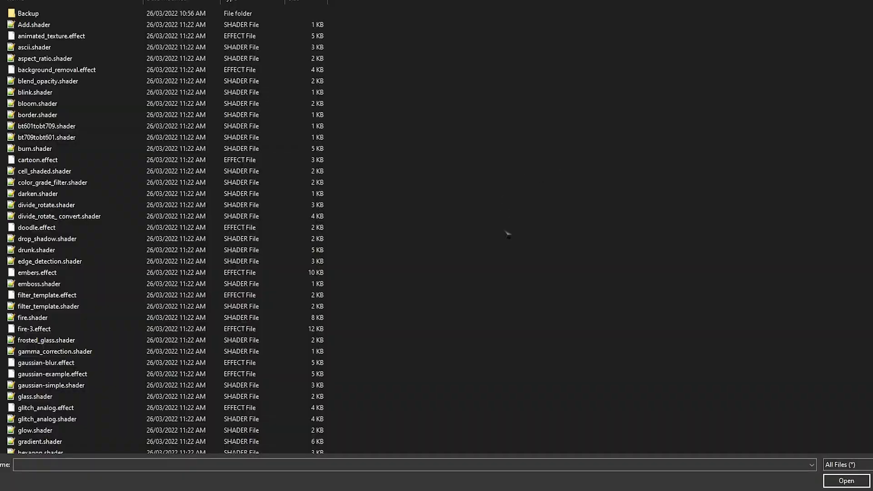
{"action": "mouse_move", "coordinate": [36, 273]}
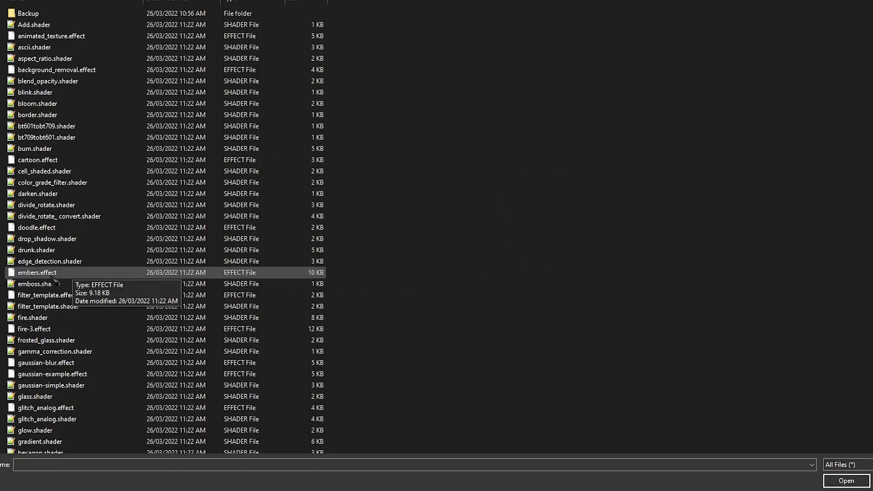
Load pulse.effect into the shader filter with Use Effect File (.effect) enabled
{"action": "left_click", "coordinate": [845, 481]}
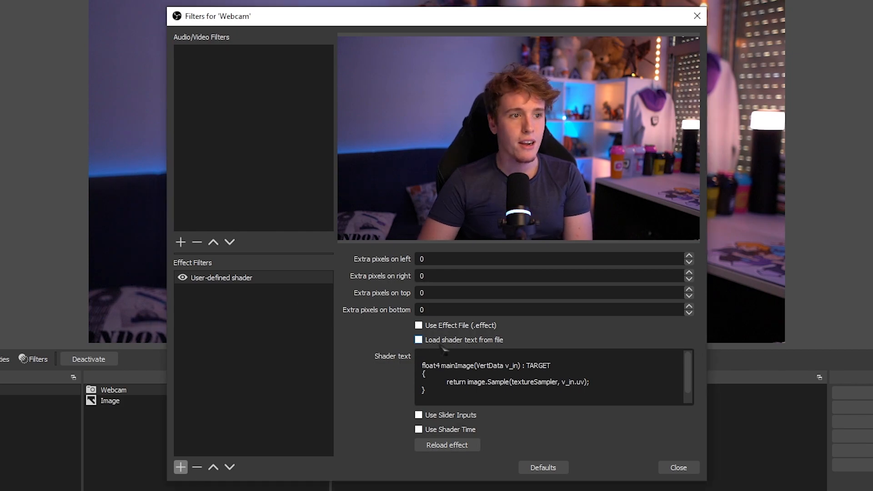
{"action": "left_click", "coordinate": [419, 340]}
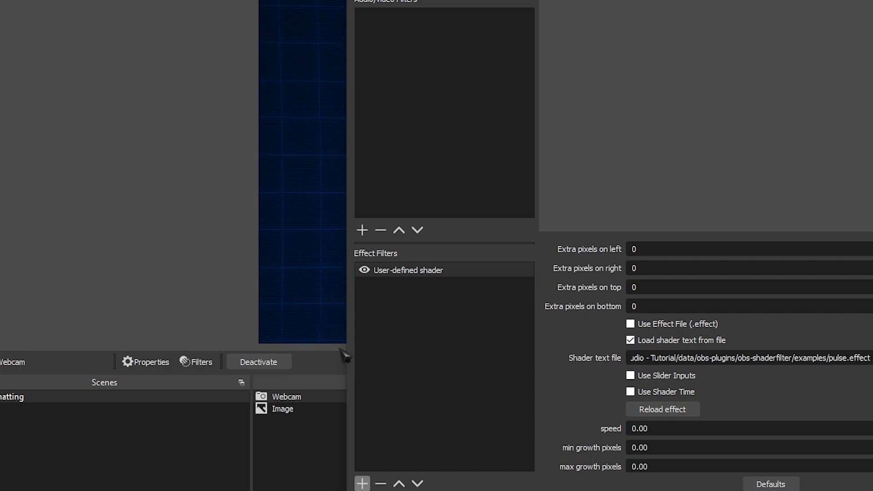
{"action": "left_click", "coordinate": [630, 324]}
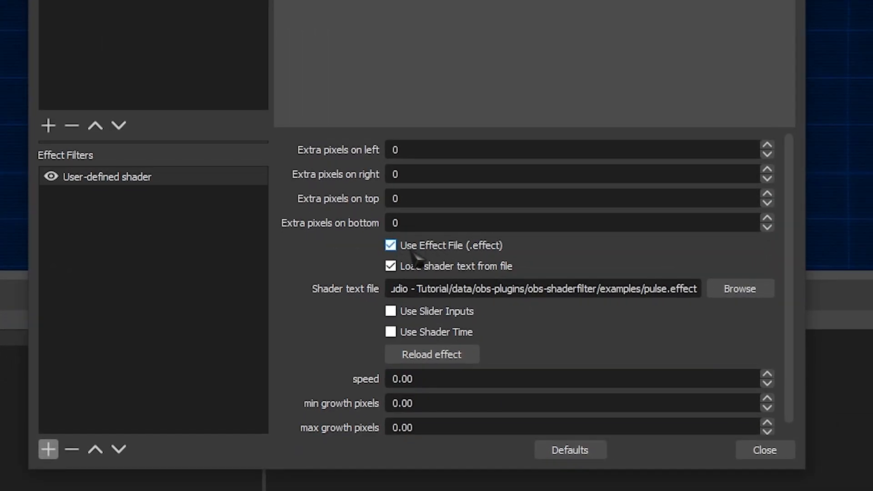
{"action": "left_click", "coordinate": [390, 266]}
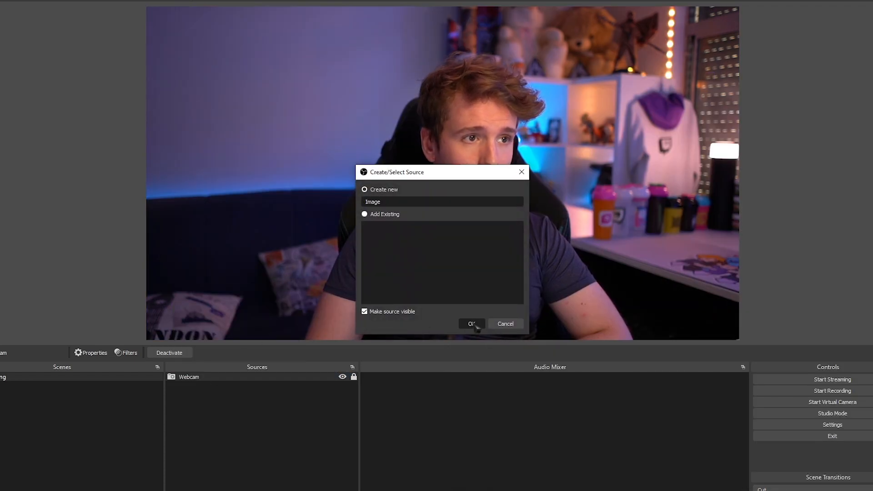
Confirm creating the new Image source
{"action": "left_click", "coordinate": [471, 323]}
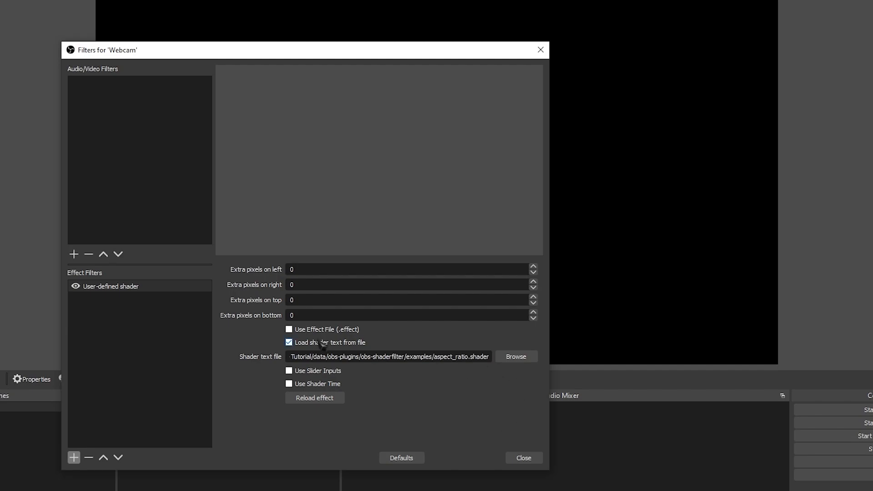
Toggle the Use Effect File checkbox on and off for aspect_ratio.shader
{"action": "left_click", "coordinate": [288, 329]}
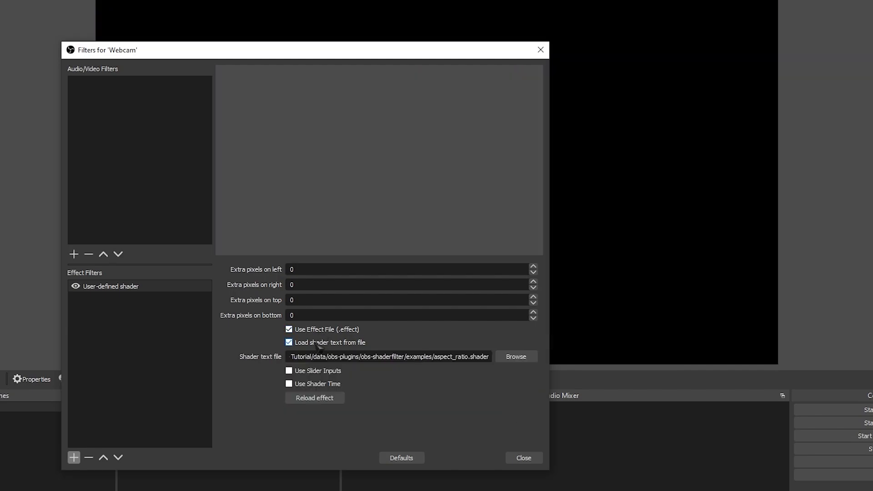
{"action": "left_click", "coordinate": [288, 329]}
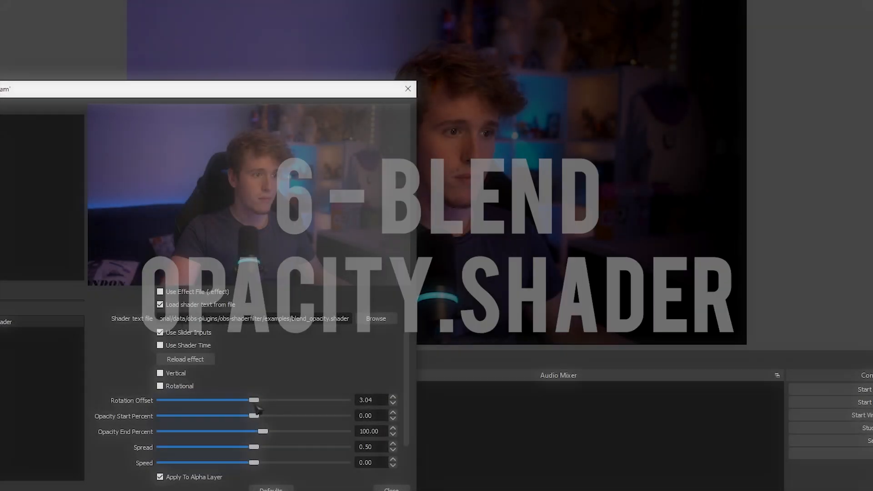
Edit the blend_opacity shader's Opacity Start Percent value
{"action": "left_click", "coordinate": [161, 332]}
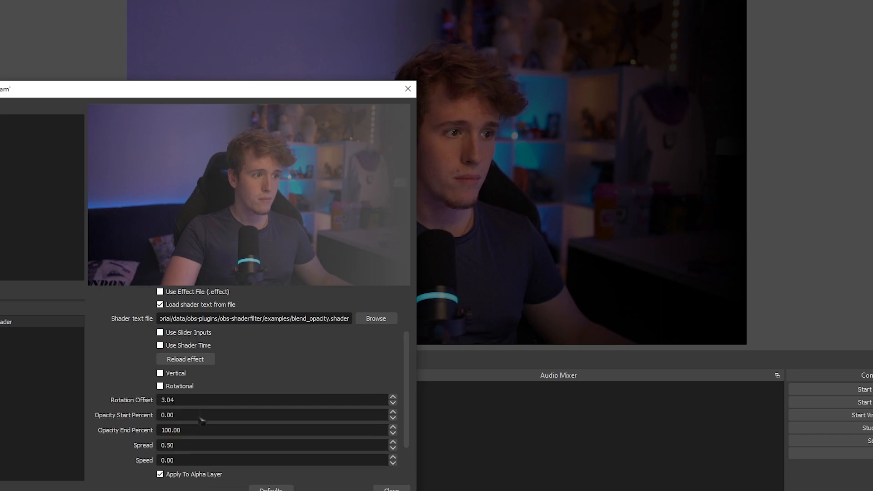
{"action": "left_click", "coordinate": [161, 332]}
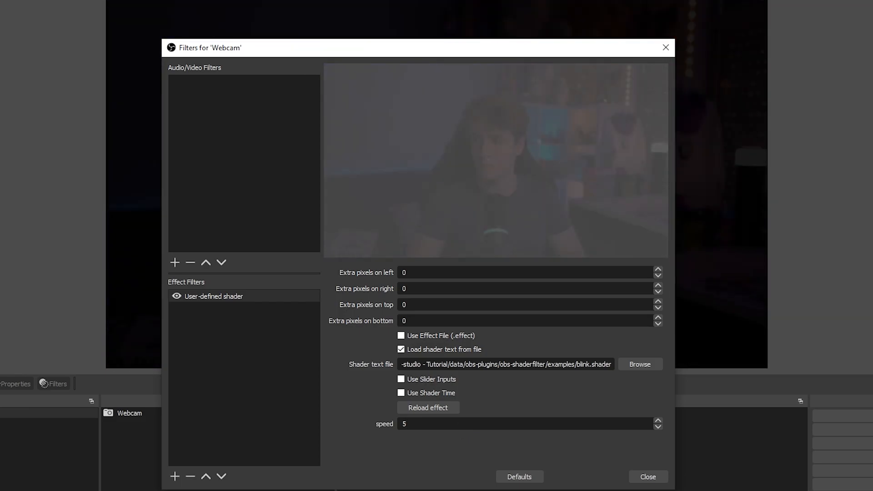
Set the bloom.shader ampFactor to 0.46
{"action": "left_click", "coordinate": [647, 476]}
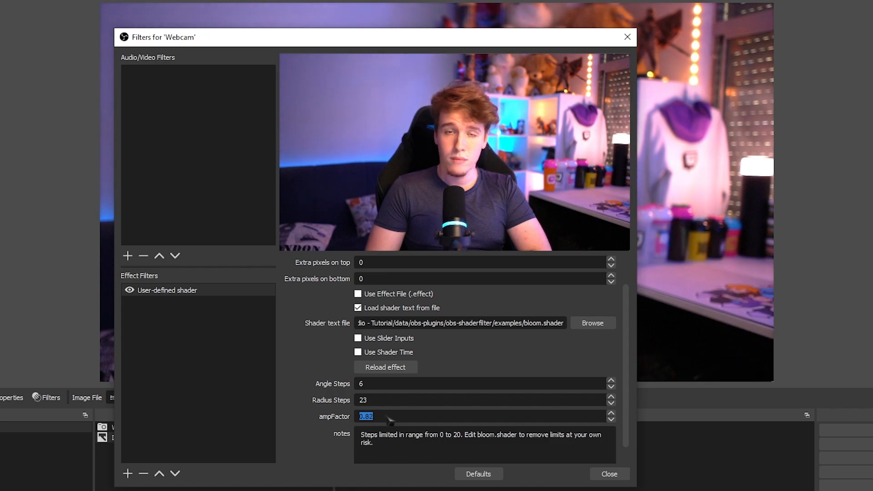
{"action": "type", "text": "0.46"}
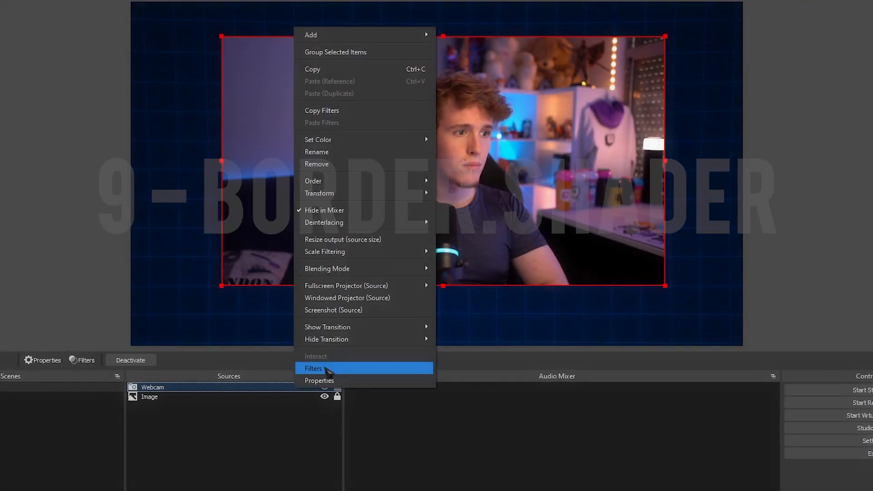
Add a Crop/Pad filter cropping 500 pixels and drag the webcam edge narrower
{"action": "left_click", "coordinate": [313, 368]}
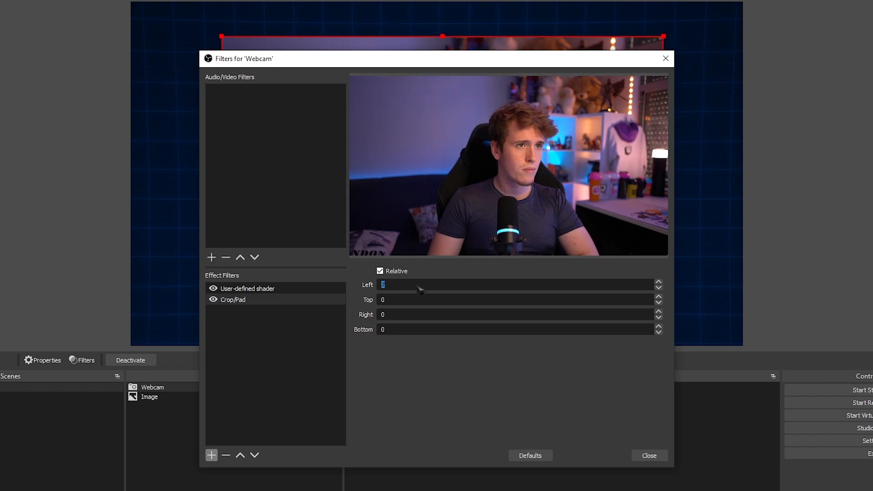
{"action": "type", "text": "500"}
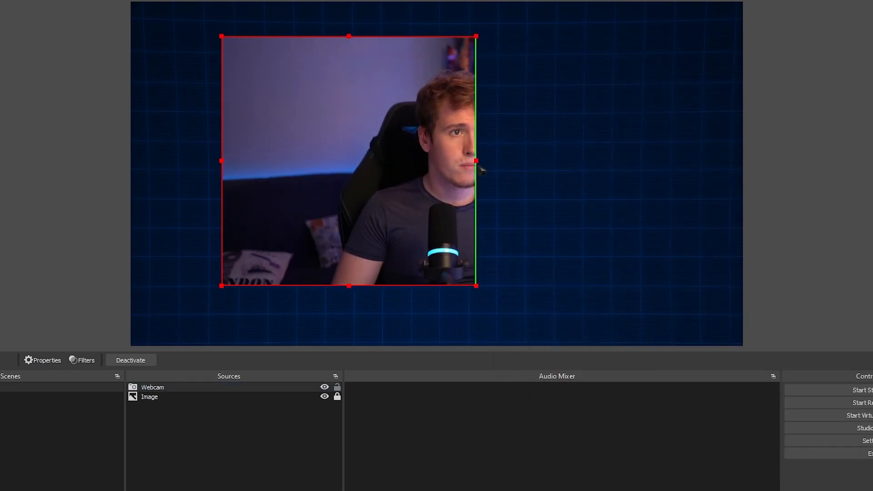
{"action": "left_click_drag", "start_coordinate": [478, 161], "coordinate": [662, 161]}
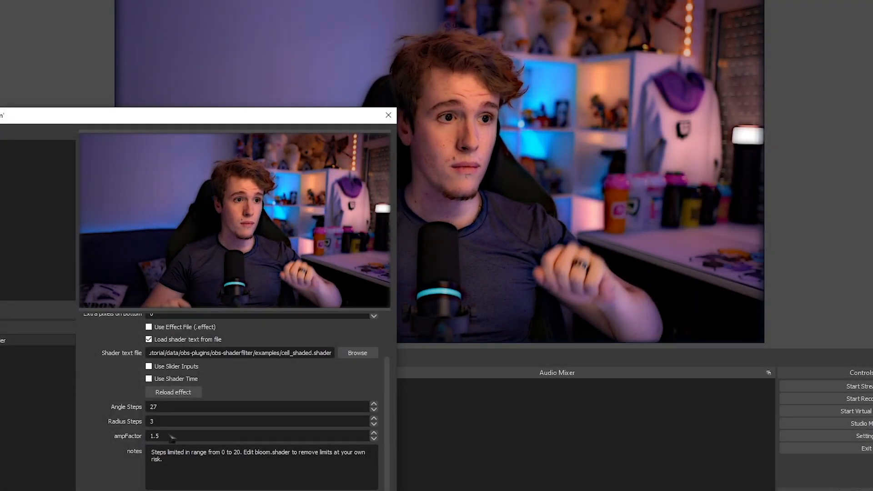
Enter 50 in a cell_shaded shader settings field
{"action": "type", "text": "50"}
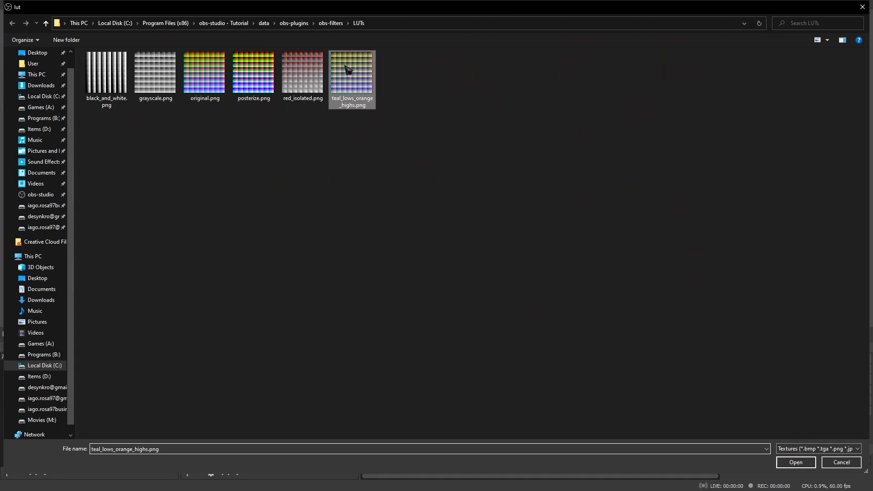
Open teal_lows_orange_highs.png from the LUTs folder as the shader texture
{"action": "left_click", "coordinate": [796, 462]}
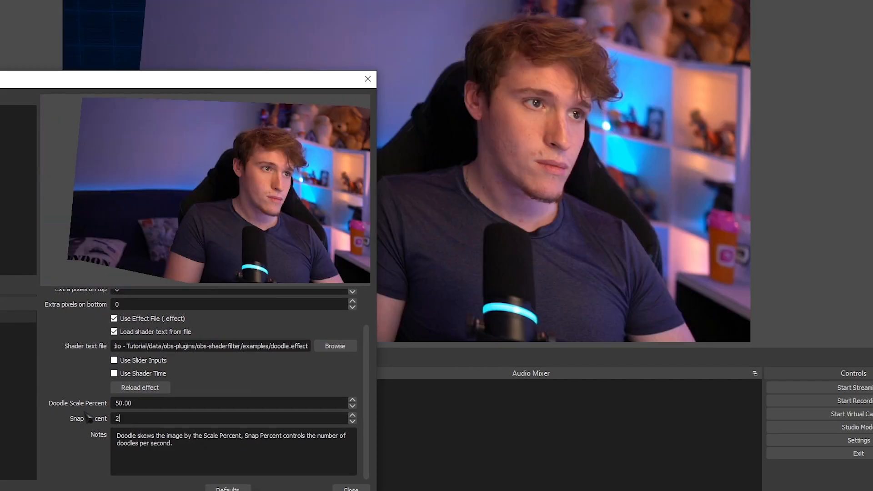
Set the doodle effect's Snap Percent to 0
{"action": "type", "text": "0"}
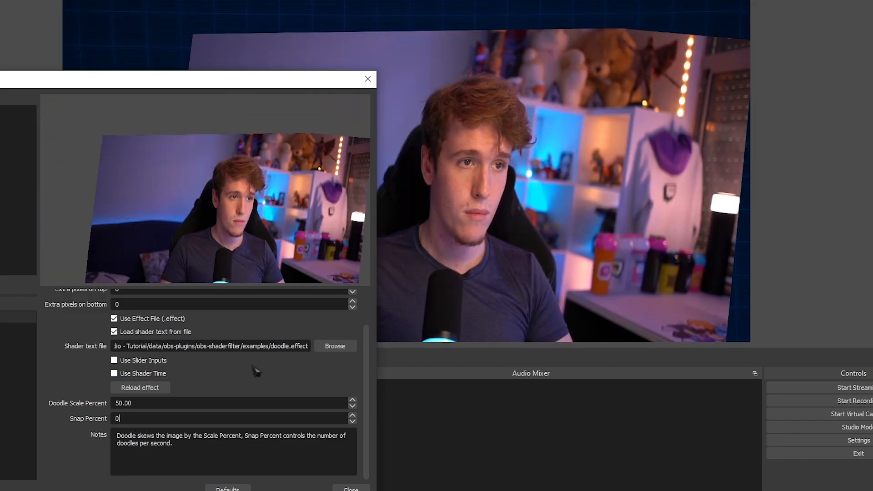
{"action": "left_click", "coordinate": [335, 345]}
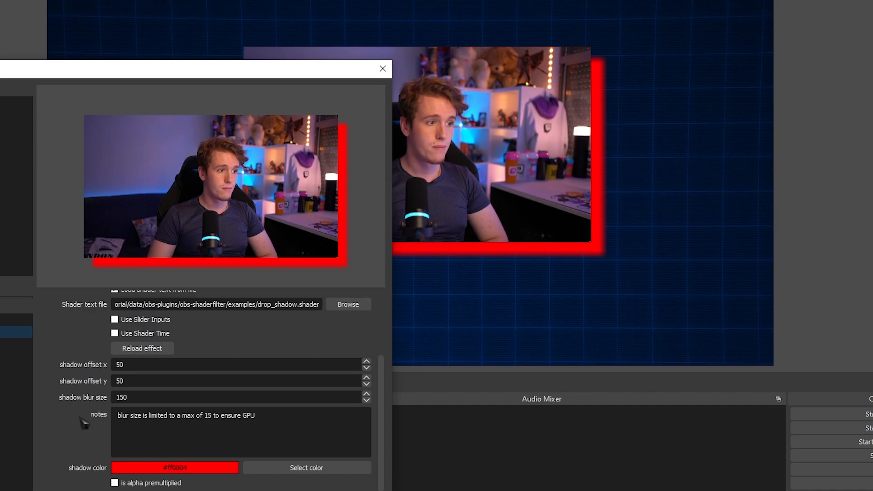
Change the drop shadow colour from red to pink and enter a blur size of 200
{"action": "left_click", "coordinate": [306, 468]}
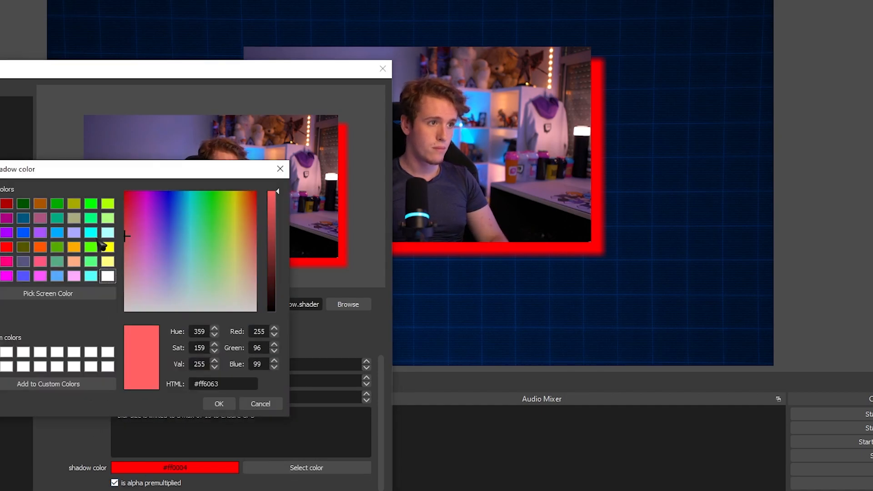
{"action": "left_click", "coordinate": [219, 404]}
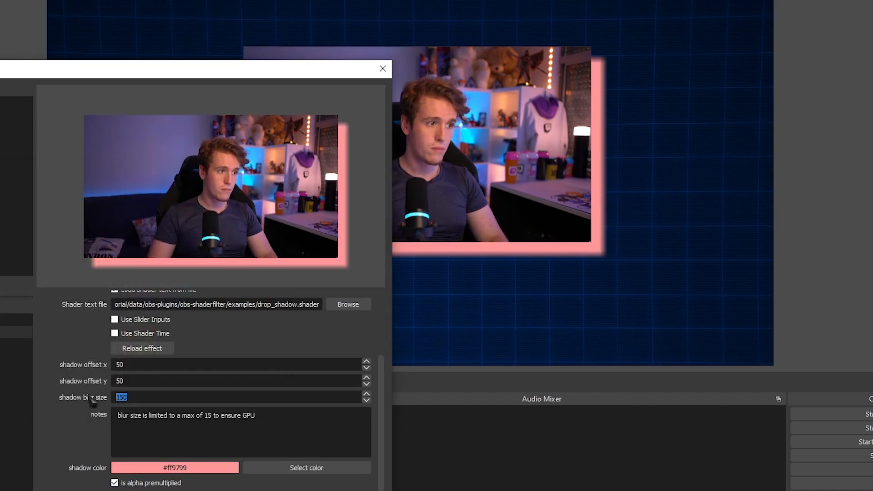
{"action": "type", "text": "200"}
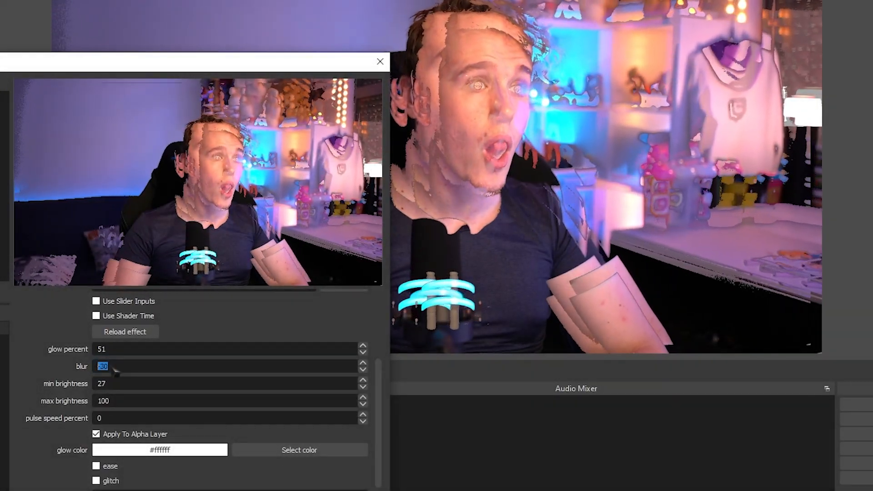
Apply the edited blur value for the glow shader
{"action": "left_click", "coordinate": [362, 370]}
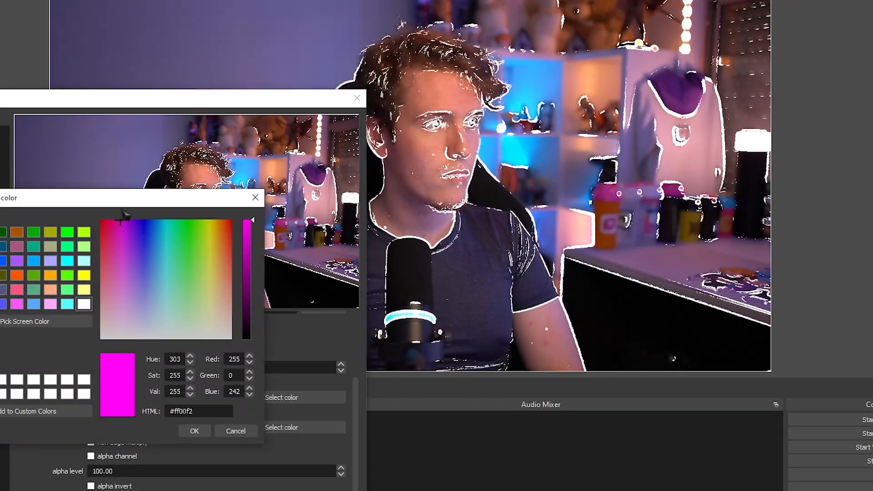
Set the edge detection shader's outline colour to red
{"action": "left_click", "coordinate": [194, 431]}
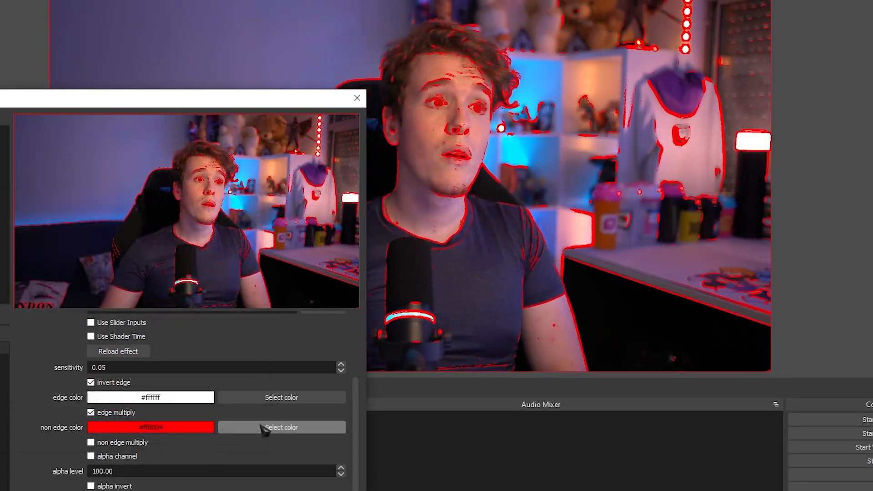
{"action": "left_click", "coordinate": [282, 427]}
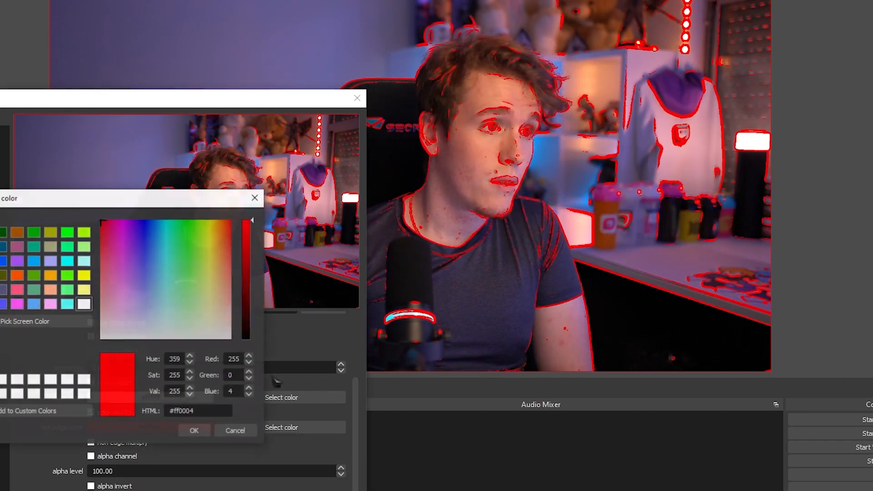
{"action": "left_click", "coordinate": [194, 431]}
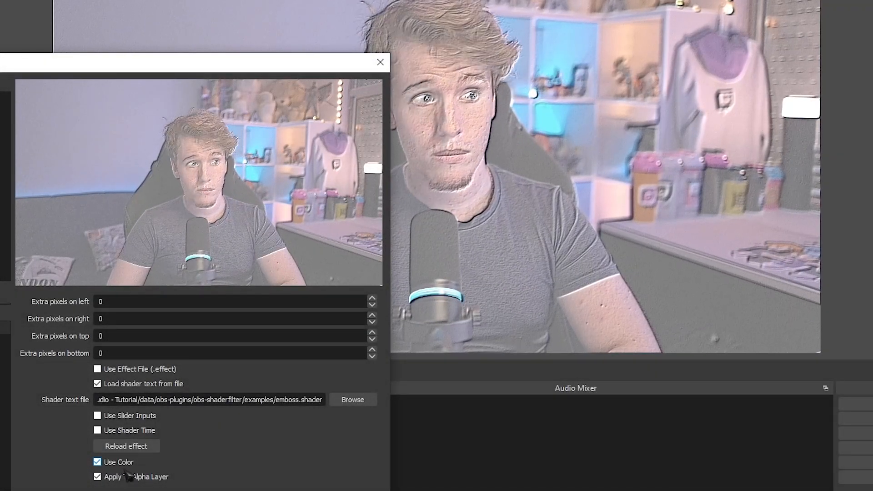
Toggle Apply To Alpha Layer for emboss, then uncheck Use Effect File for the filter template
{"action": "left_click", "coordinate": [97, 462]}
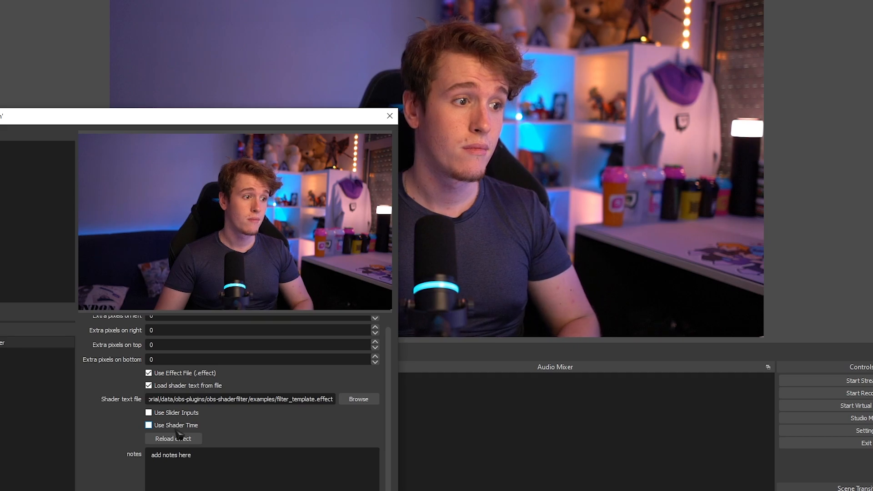
{"action": "left_click", "coordinate": [149, 373]}
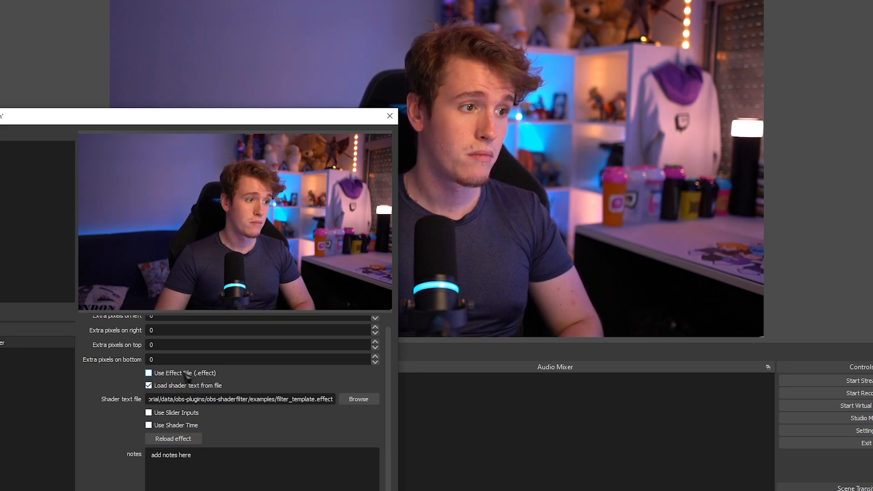
{"action": "left_click", "coordinate": [148, 384]}
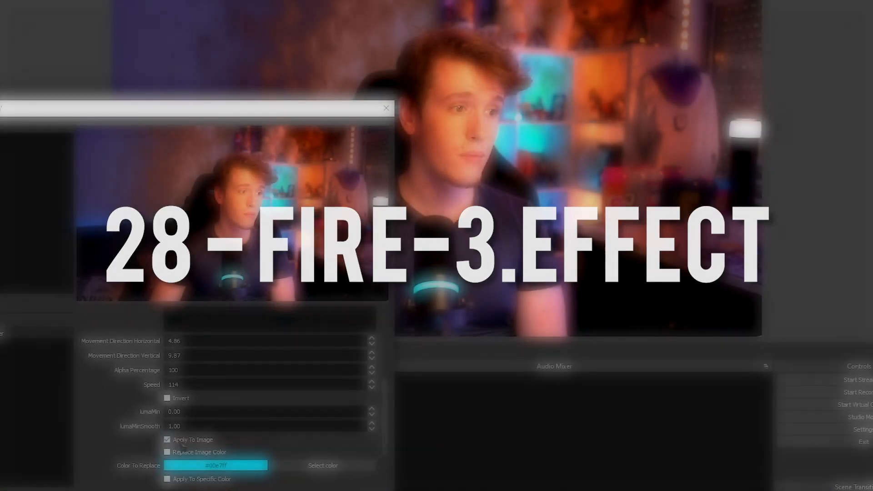
Toggle whether the fire applies to the webcam image, then set frosted glass Amount to 0.02
{"action": "left_click", "coordinate": [167, 440]}
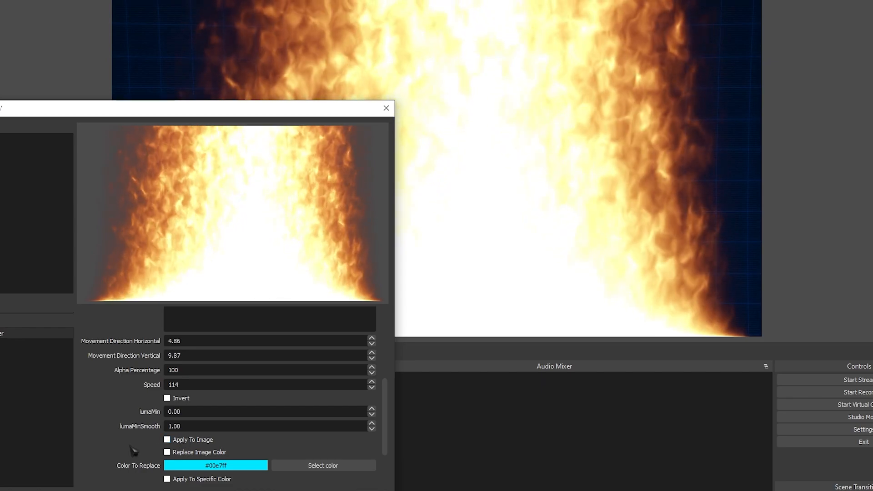
{"action": "left_click", "coordinate": [167, 439]}
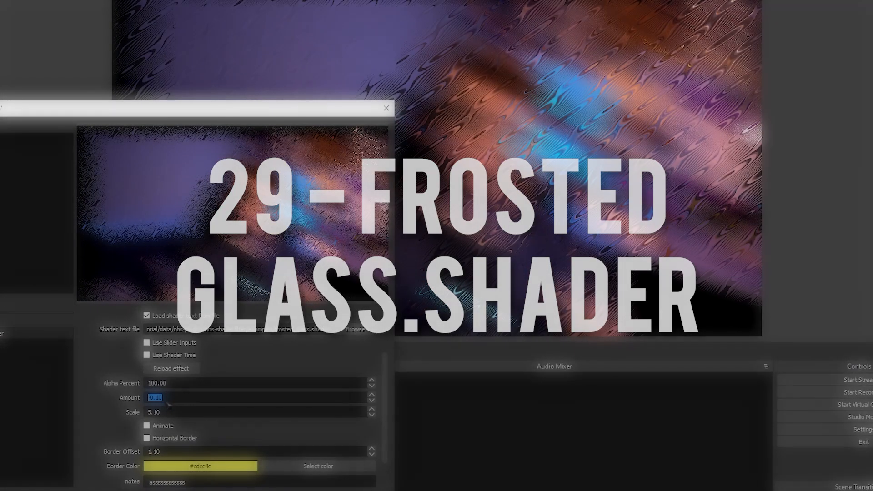
{"action": "type", "text": "0.02"}
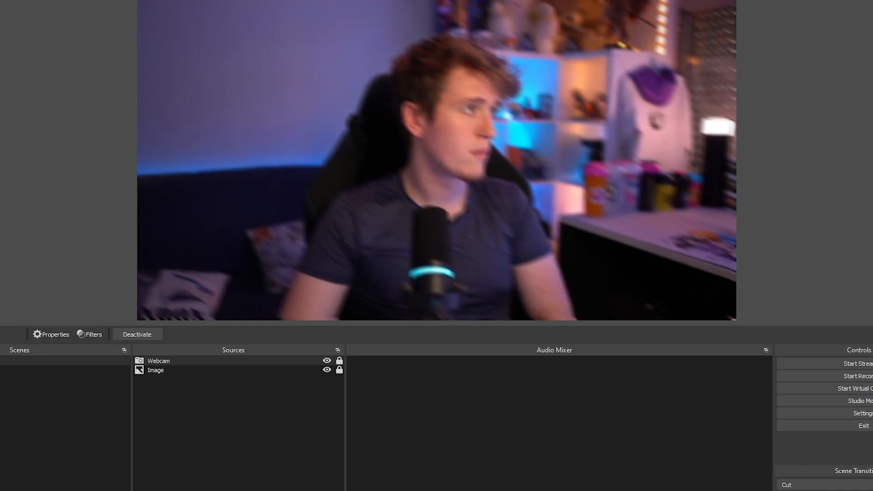
{"action": "left_click", "coordinate": [89, 334]}
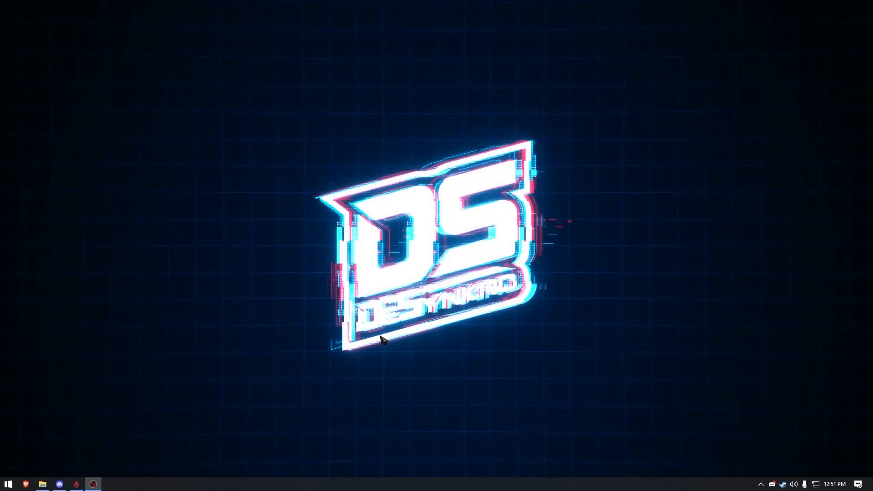
{"action": "mouse_move", "coordinate": [266, 265]}
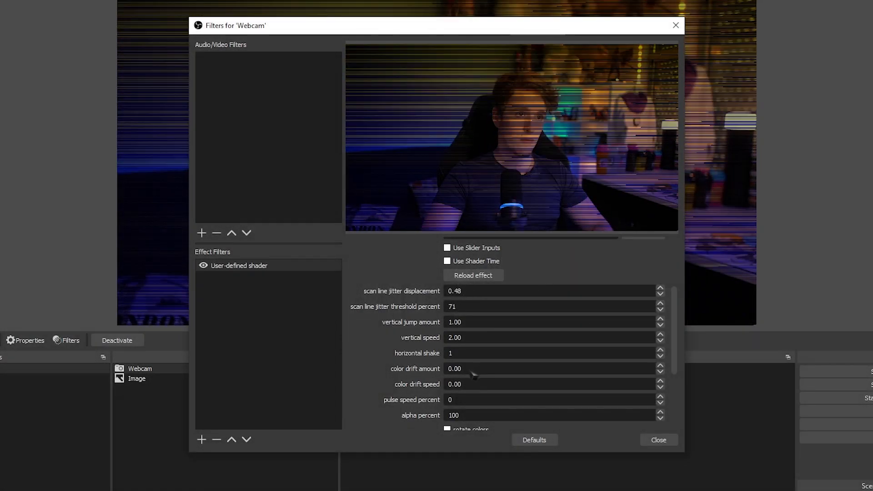
Enter 20 in a scan line jitter field of the glitch shader
{"action": "type", "text": "20"}
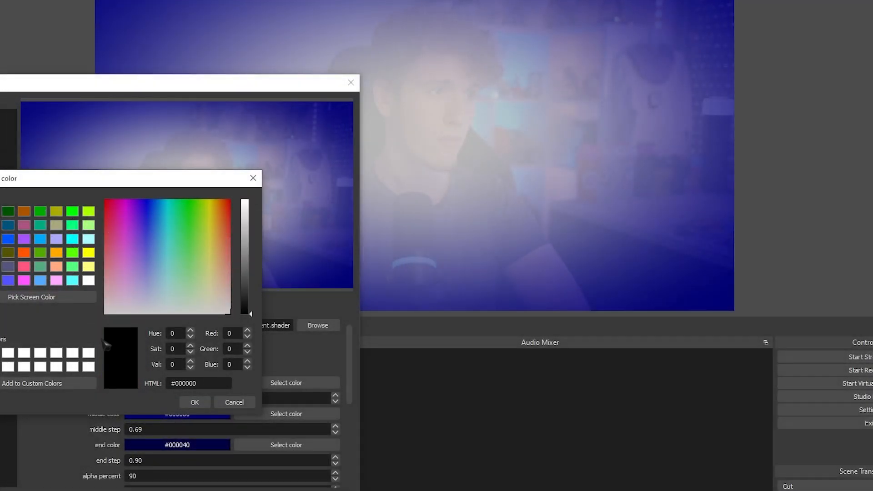
Set the gradient's middle colour to black and its end colour to dark red
{"action": "left_click", "coordinate": [233, 402]}
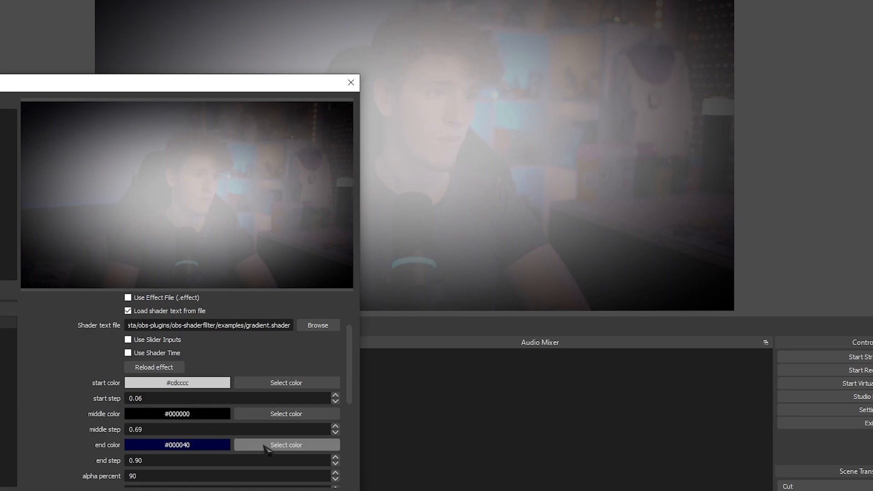
{"action": "left_click", "coordinate": [286, 444]}
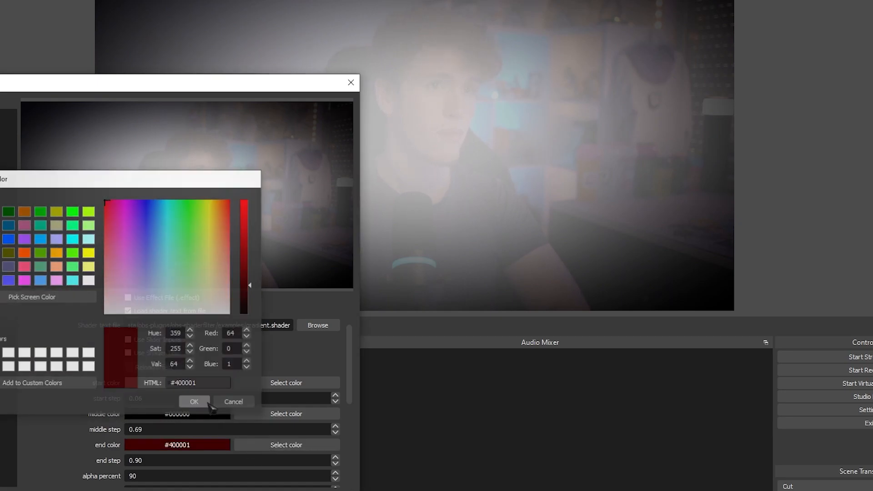
{"action": "left_click", "coordinate": [194, 401]}
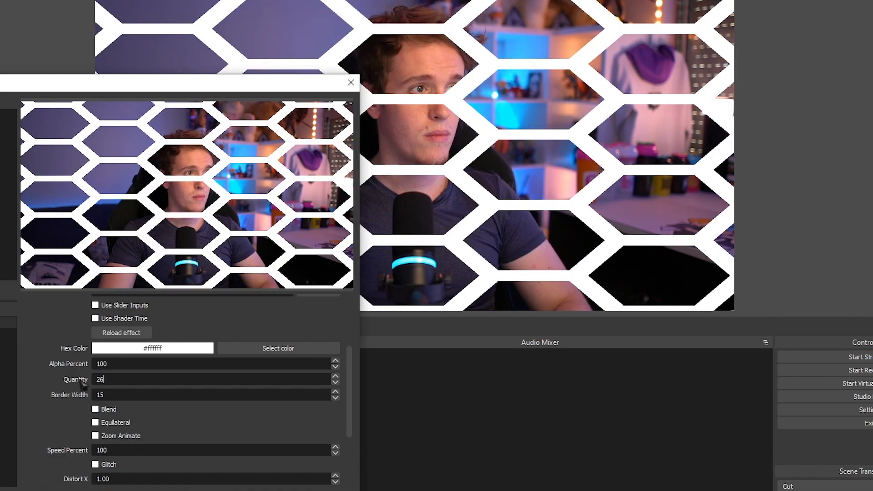
Enter values 100 and 10, then edit the luminance alpha level setting
{"action": "type", "text": "100"}
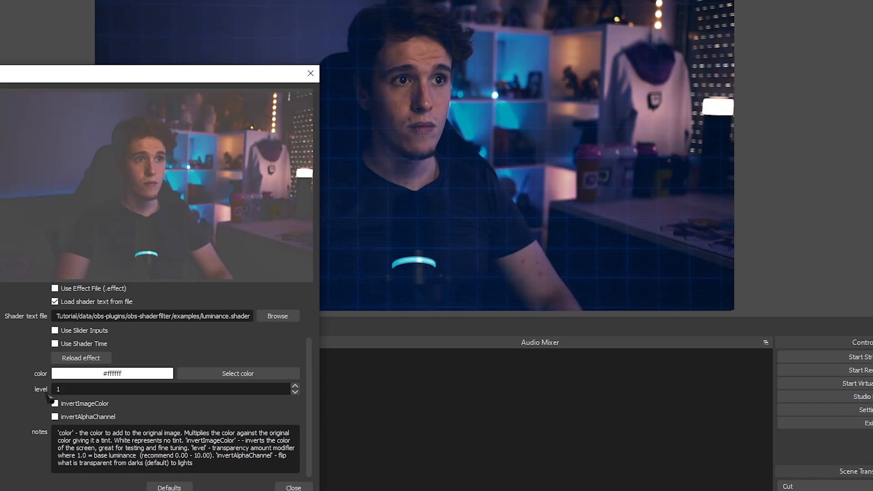
{"action": "type", "text": "10"}
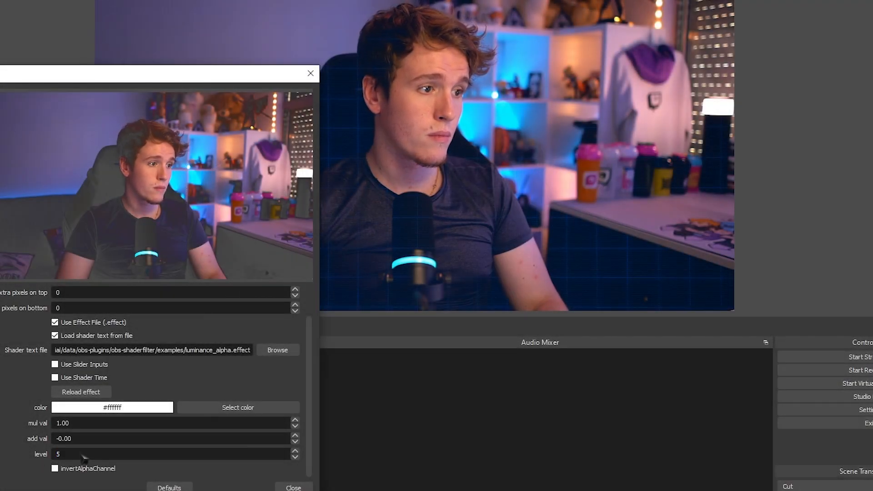
{"action": "left_click", "coordinate": [296, 451]}
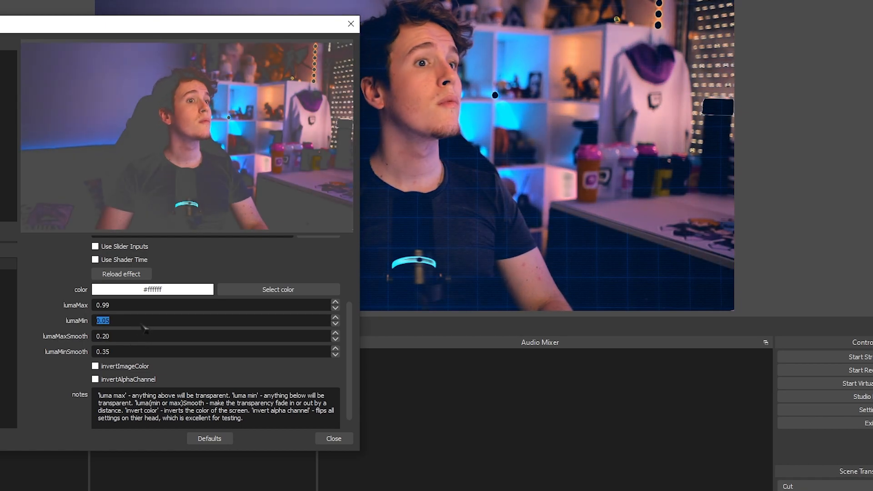
Toggle colour inversion on the webcam image and replace the lumaMin value
{"action": "left_click", "coordinate": [95, 354]}
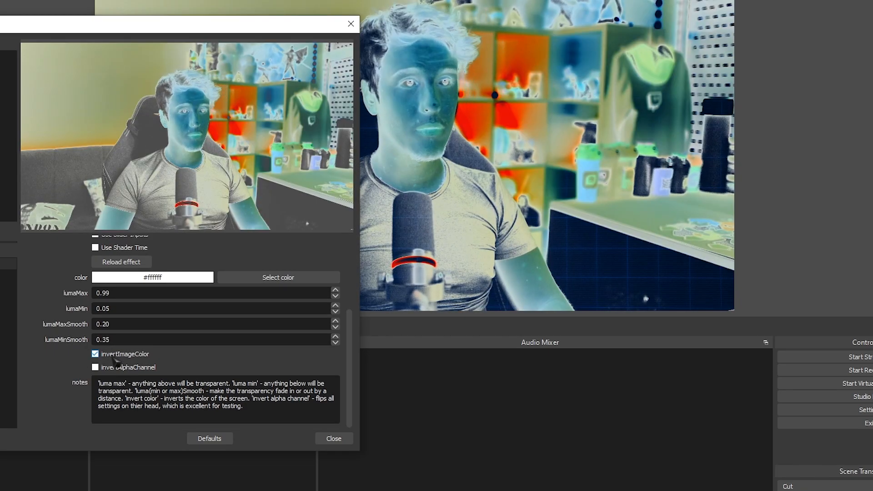
{"action": "left_click", "coordinate": [95, 354]}
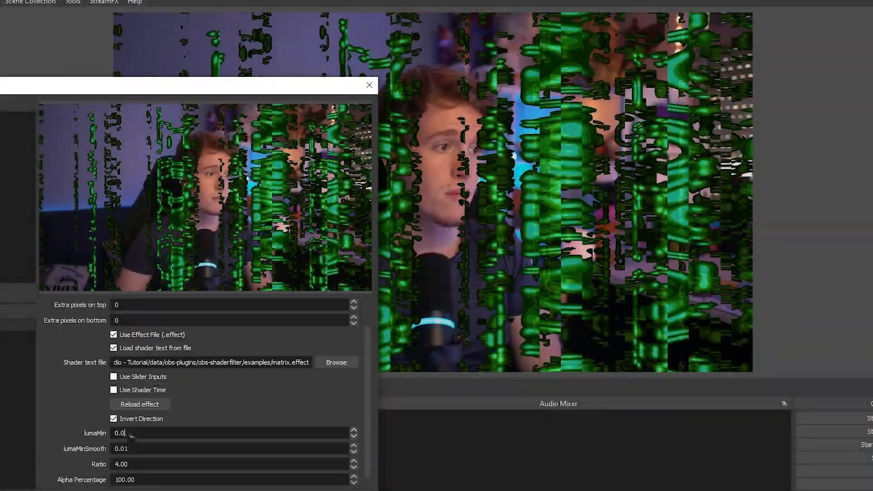
{"action": "triple_click", "coordinate": [122, 433]}
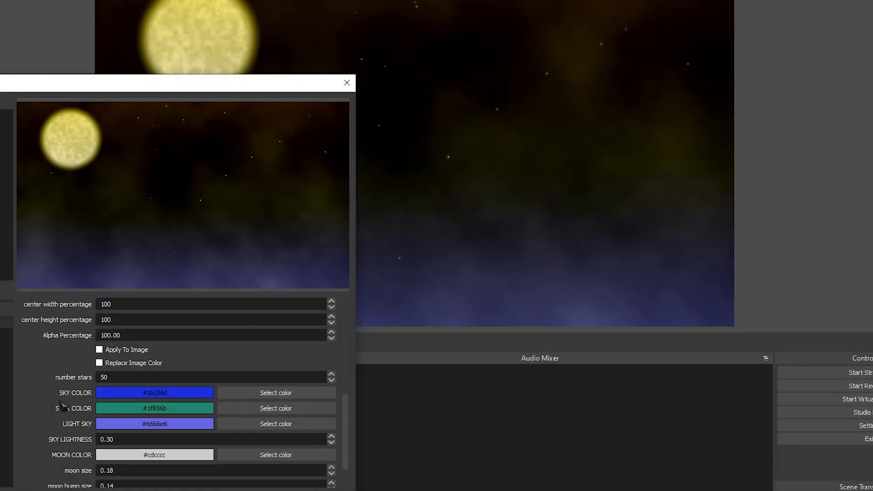
Change the star colour, enter 10, and enable doodle and edit its scale percent
{"action": "left_click", "coordinate": [275, 408]}
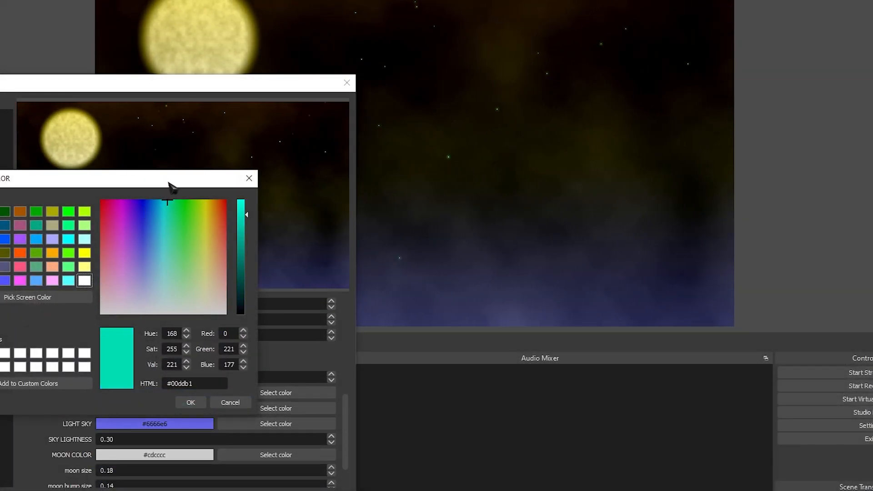
{"action": "left_click", "coordinate": [191, 402]}
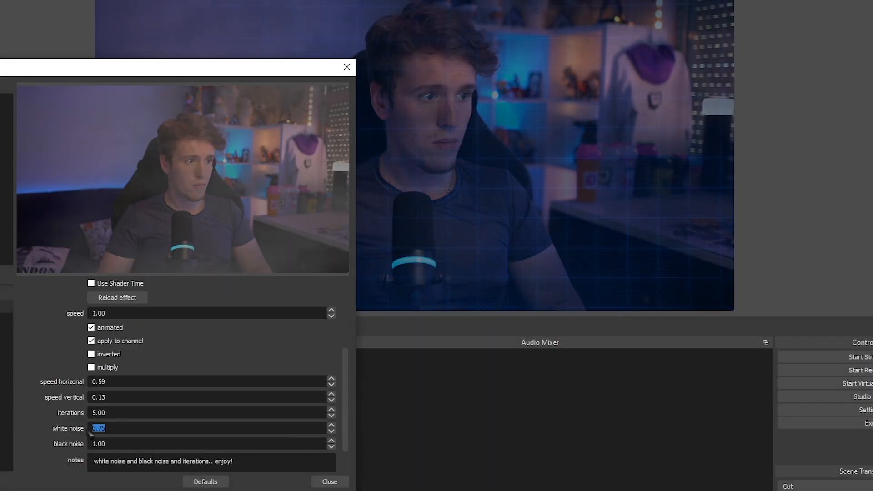
{"action": "type", "text": "10"}
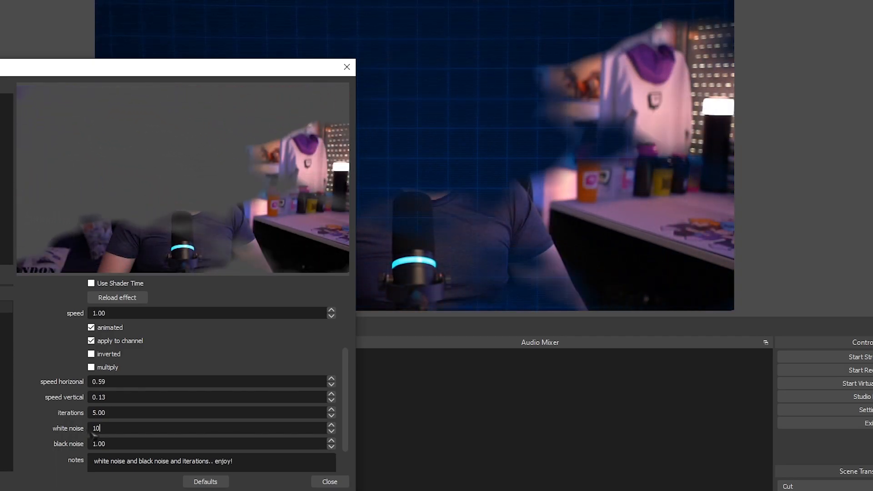
{"action": "left_click", "coordinate": [92, 355]}
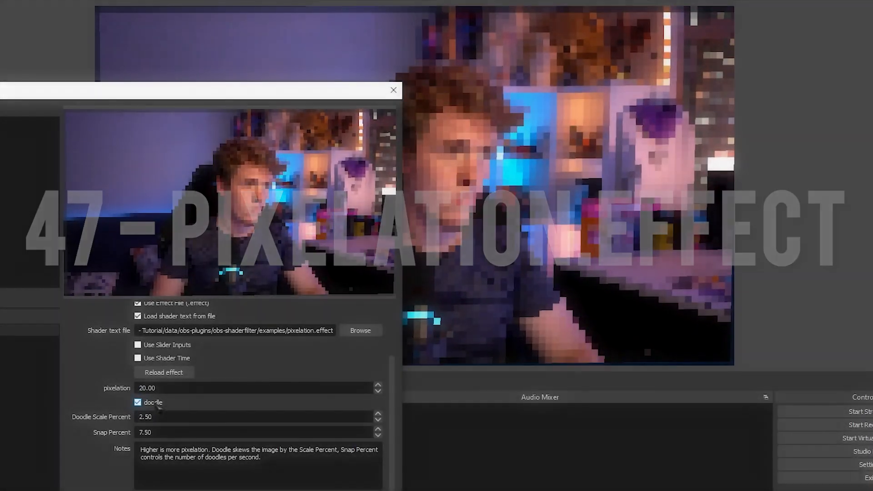
{"action": "left_click", "coordinate": [147, 416]}
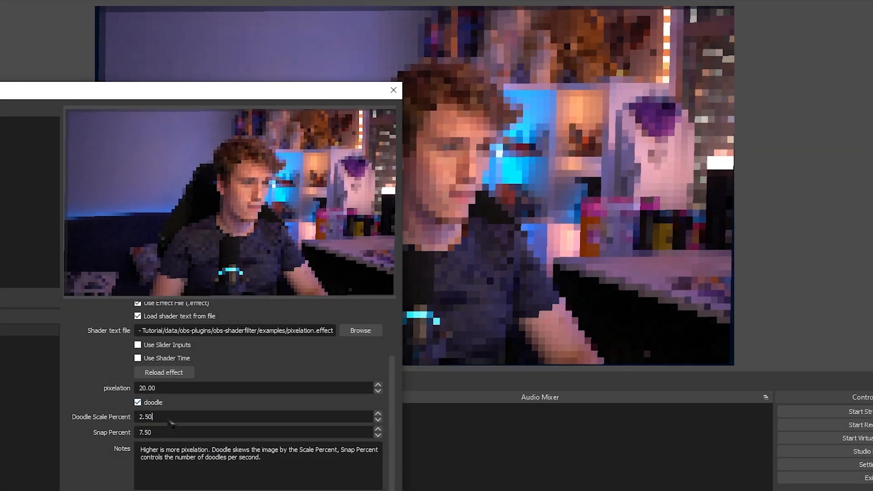
Edit pixelation target height, then set pulse max growth 200, min growth 5, speed 1
{"action": "type", "text": "50"}
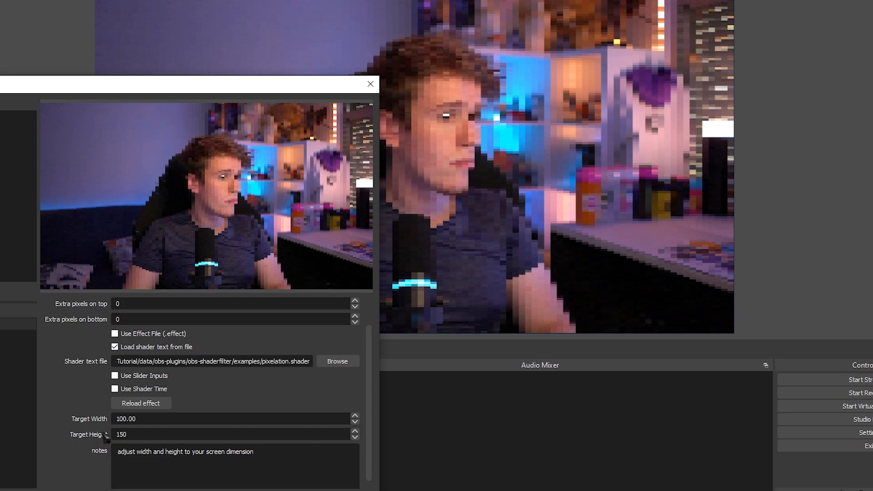
{"action": "triple_click", "coordinate": [121, 434]}
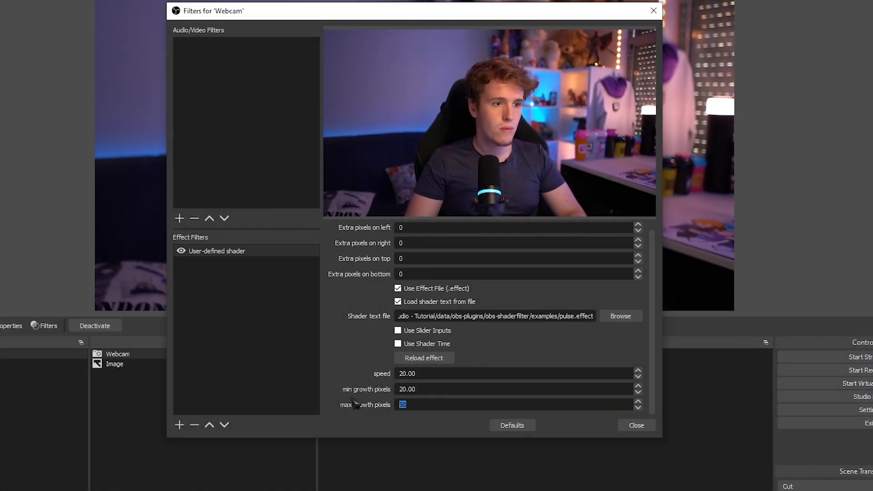
{"action": "type", "text": "200.00"}
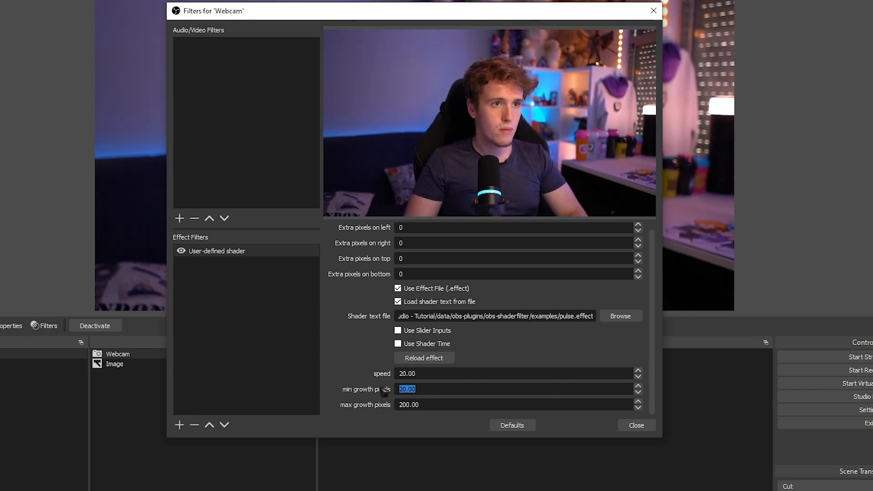
{"action": "type", "text": "50"}
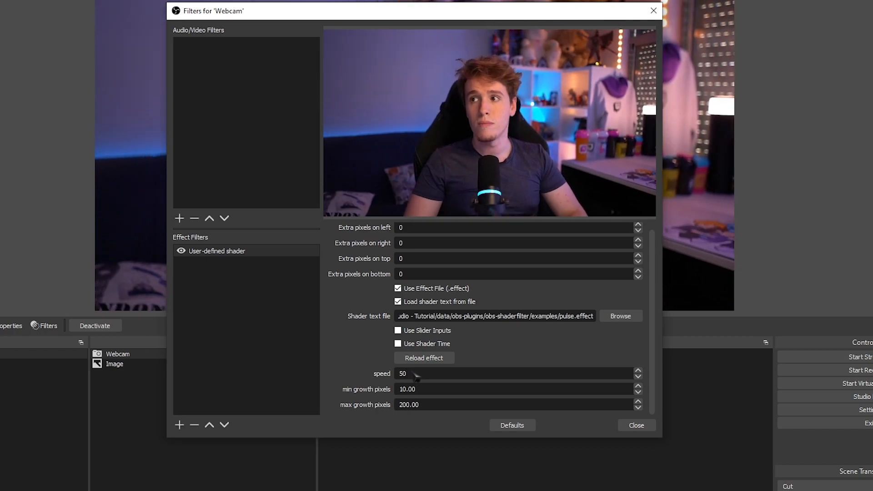
{"action": "type", "text": "1"}
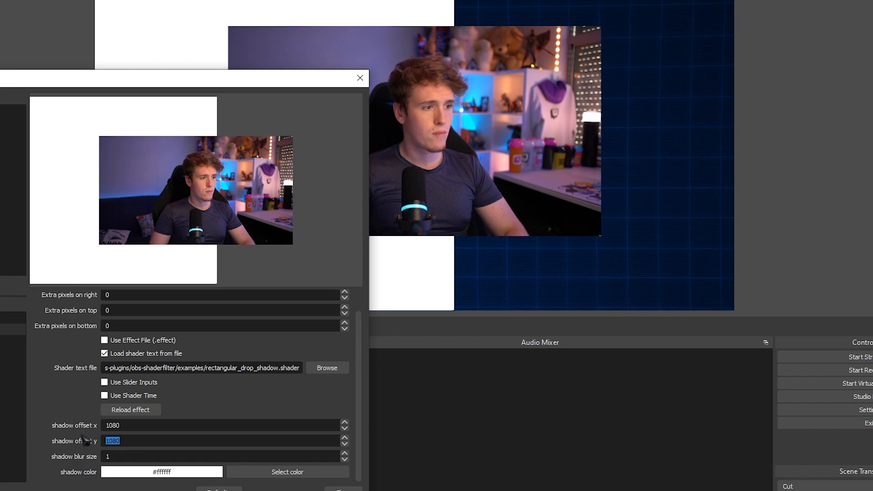
Enter 520 as a rectangular drop shadow offset value
{"action": "type", "text": "520"}
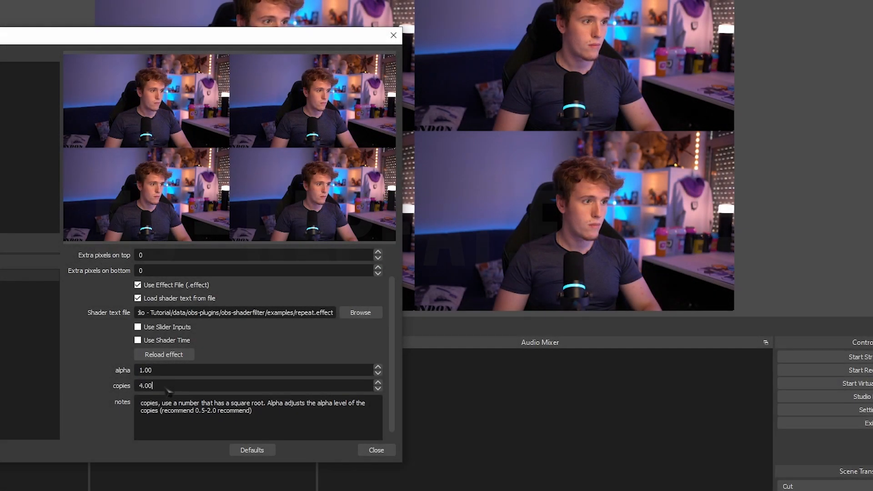
Set 9 copies and enter 120, then tune the grunge texture's alpha percentage slider
{"action": "type", "text": "9"}
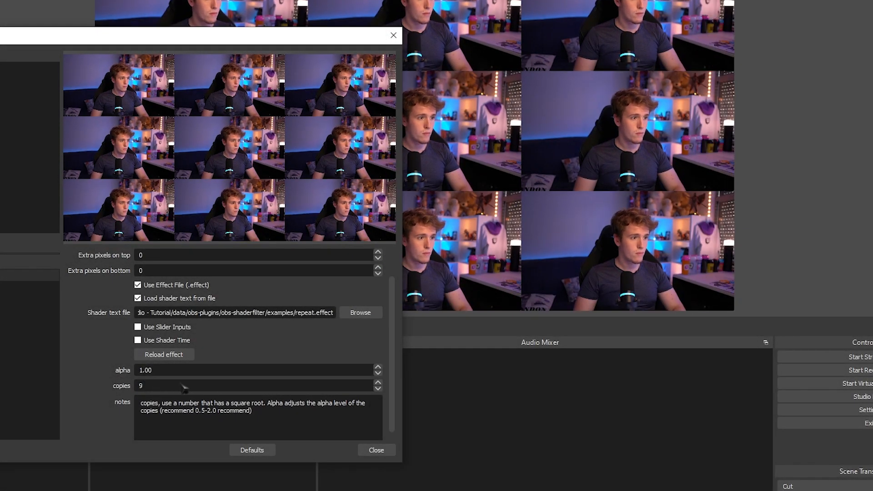
{"action": "type", "text": "120"}
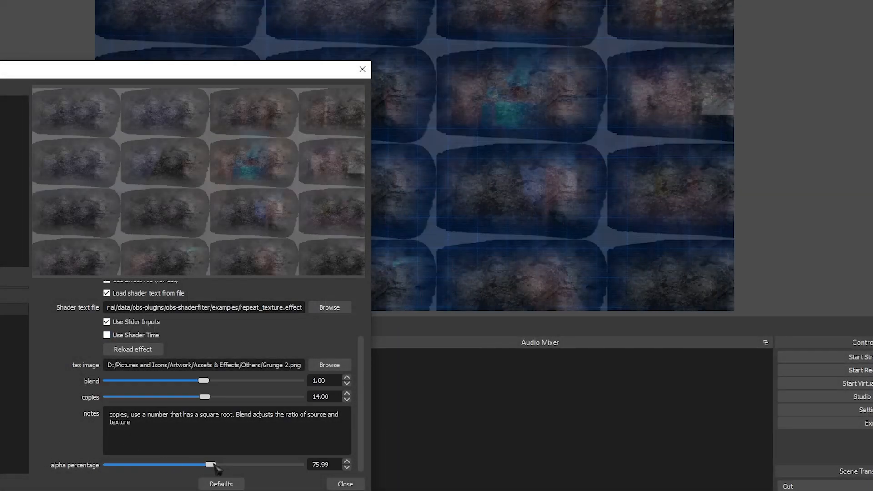
{"action": "left_click_drag", "start_coordinate": [209, 464], "coordinate": [220, 464]}
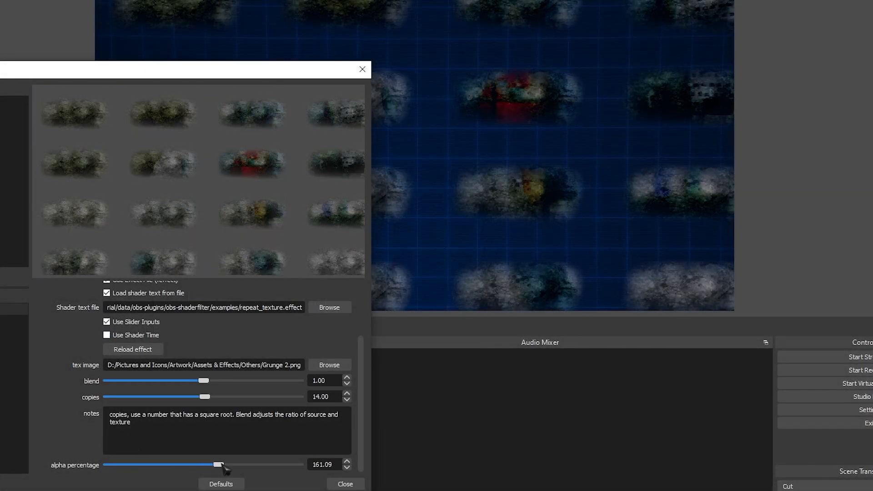
{"action": "left_click_drag", "start_coordinate": [219, 465], "coordinate": [233, 465]}
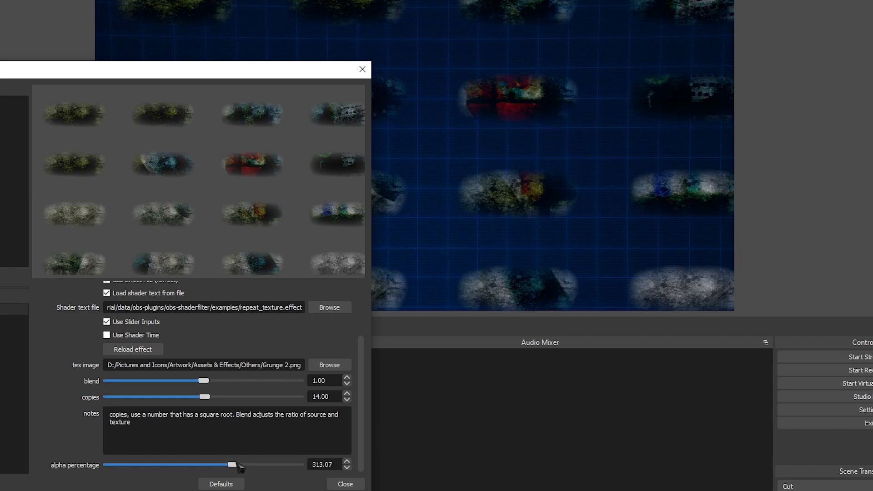
{"action": "left_click_drag", "start_coordinate": [232, 464], "coordinate": [207, 465]}
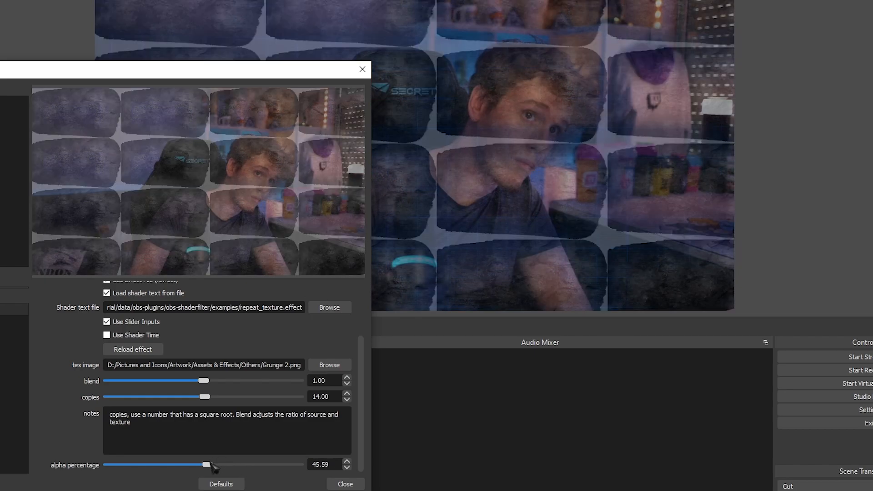
{"action": "left_click_drag", "start_coordinate": [207, 464], "coordinate": [106, 464]}
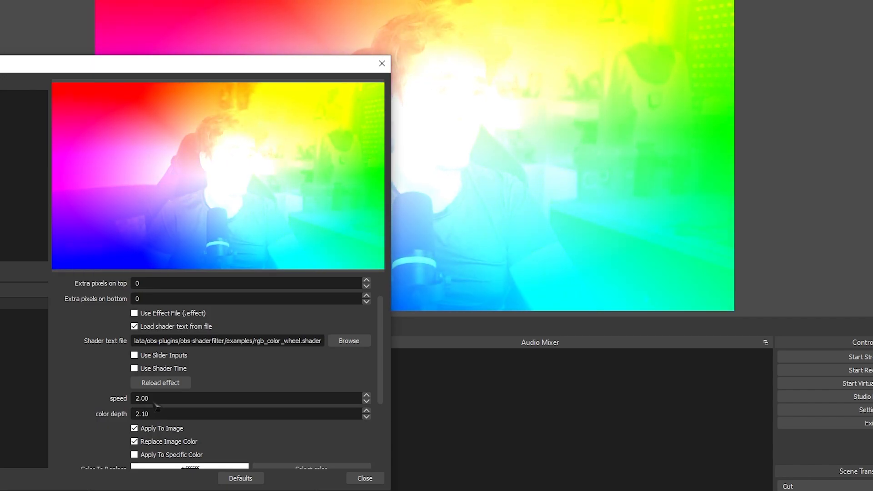
Replace the colour depth value and toggle Apply To Specific Color for the colour wheel
{"action": "triple_click", "coordinate": [142, 399]}
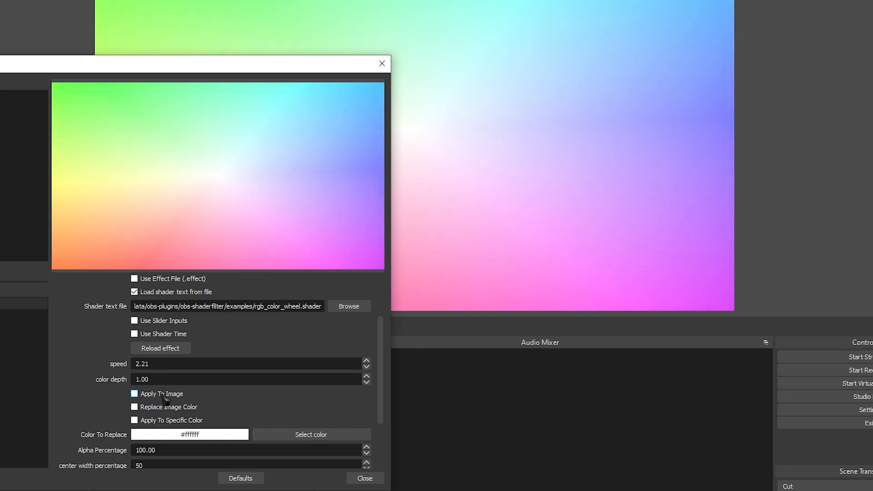
{"action": "left_click", "coordinate": [134, 420]}
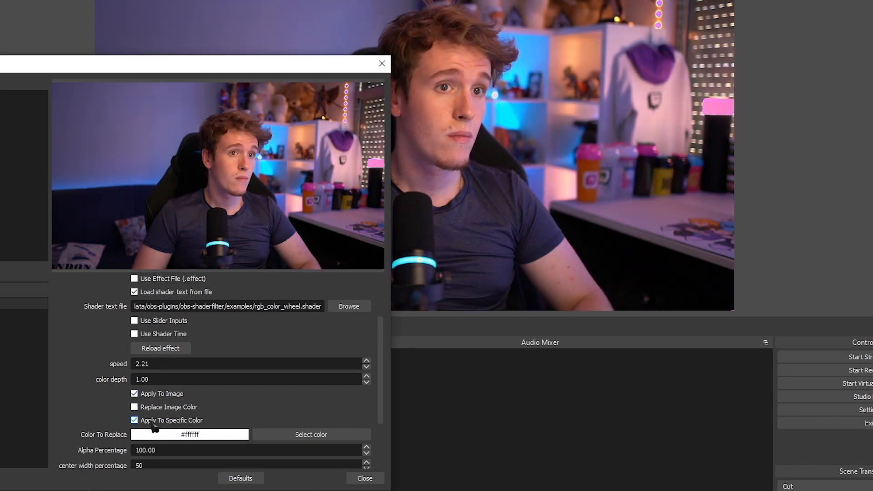
{"action": "left_click", "coordinate": [135, 420]}
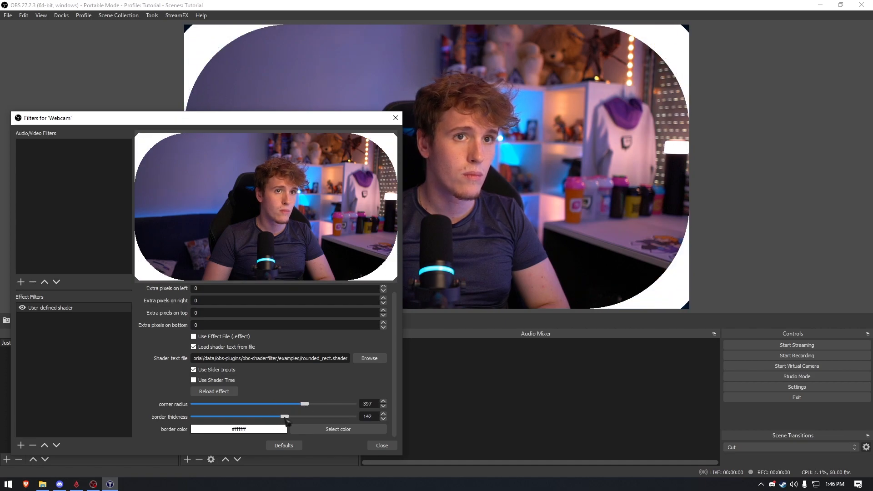
Thin the rounded border, reduce its corner radius, and make the stroke colour blue
{"action": "left_click_drag", "start_coordinate": [286, 416], "coordinate": [274, 416]}
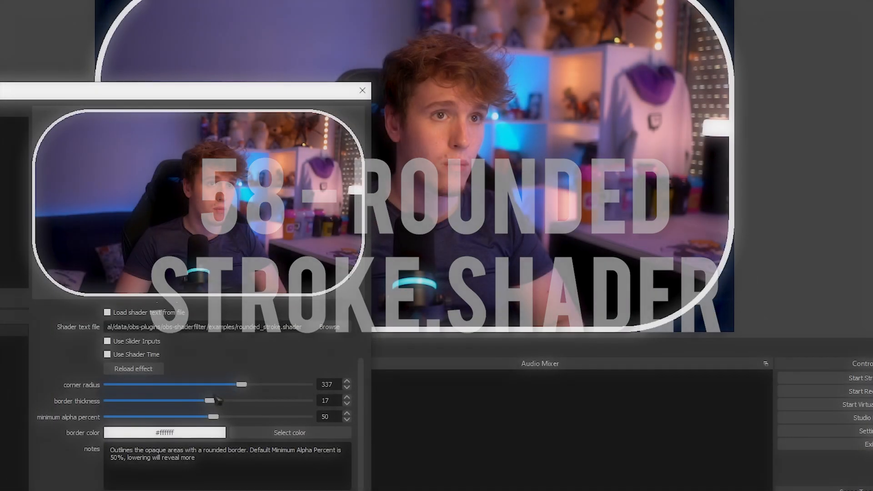
{"action": "left_click_drag", "start_coordinate": [241, 384], "coordinate": [234, 385]}
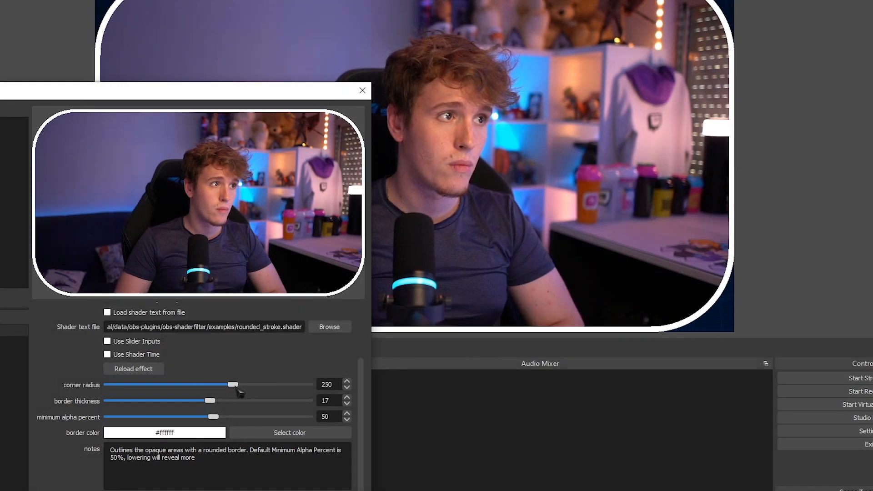
{"action": "left_click", "coordinate": [289, 433]}
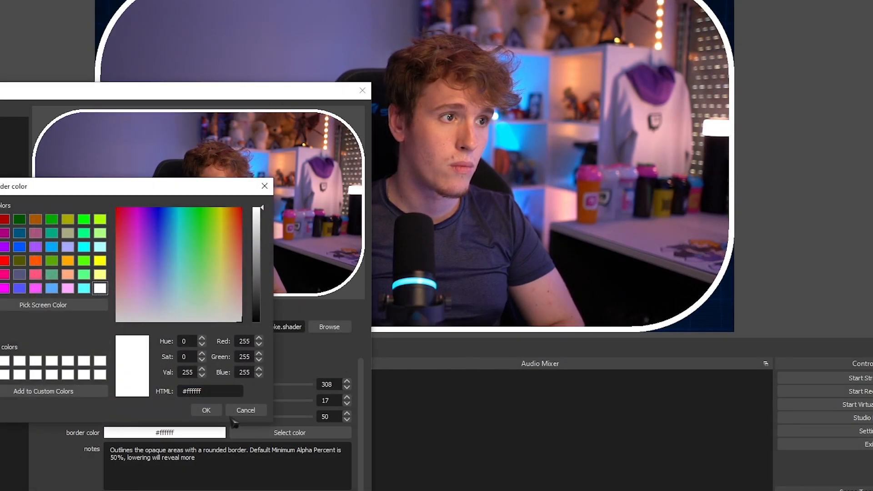
{"action": "left_click", "coordinate": [206, 410]}
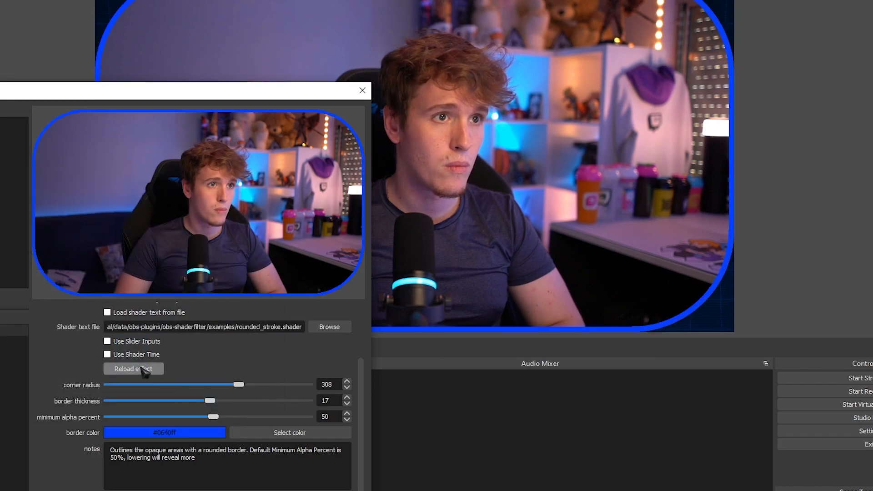
{"action": "left_click_drag", "start_coordinate": [210, 400], "coordinate": [237, 400]}
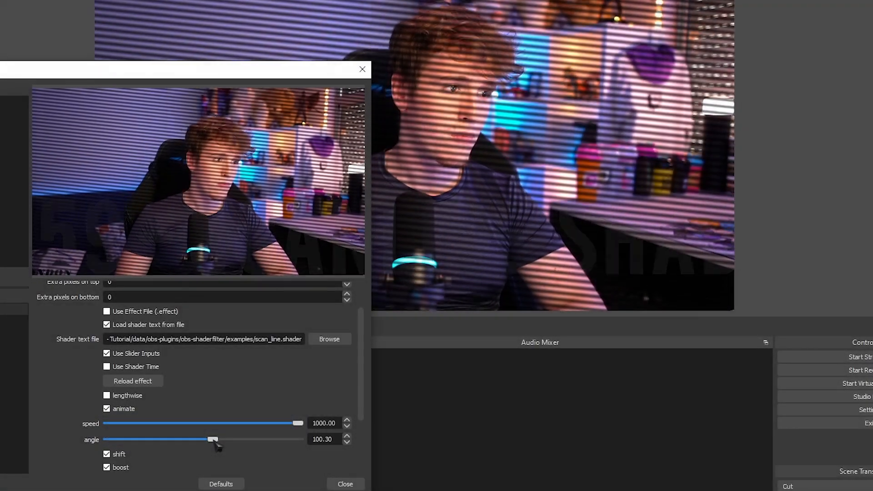
Change the scan line angle and toggle the shift option
{"action": "left_click", "coordinate": [107, 396]}
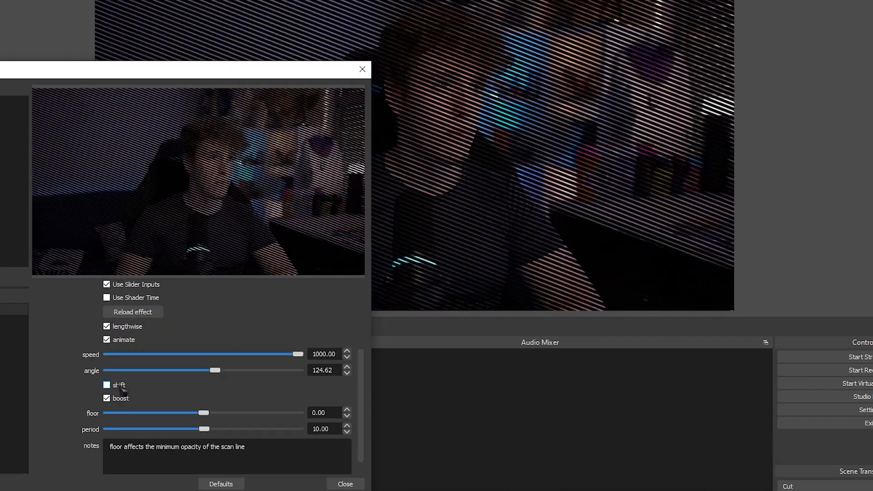
{"action": "left_click", "coordinate": [107, 384]}
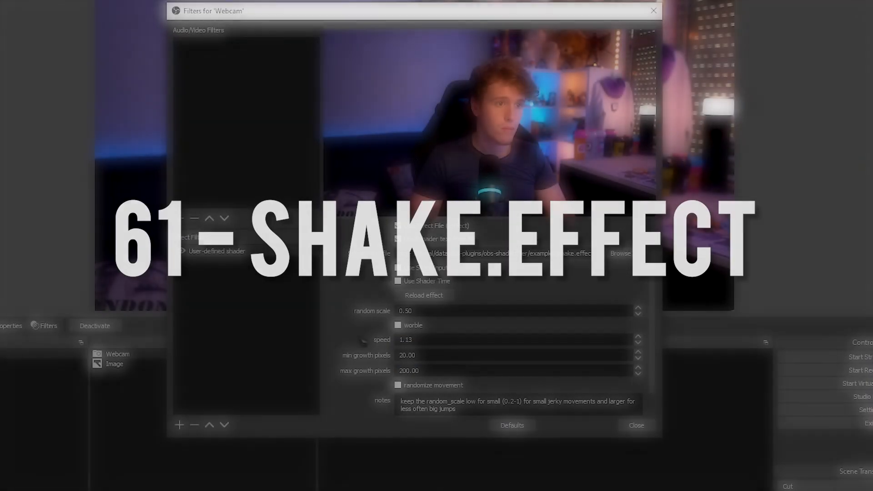
Turn worble on for the shake effect and set its speed field to 100
{"action": "left_click", "coordinate": [397, 325]}
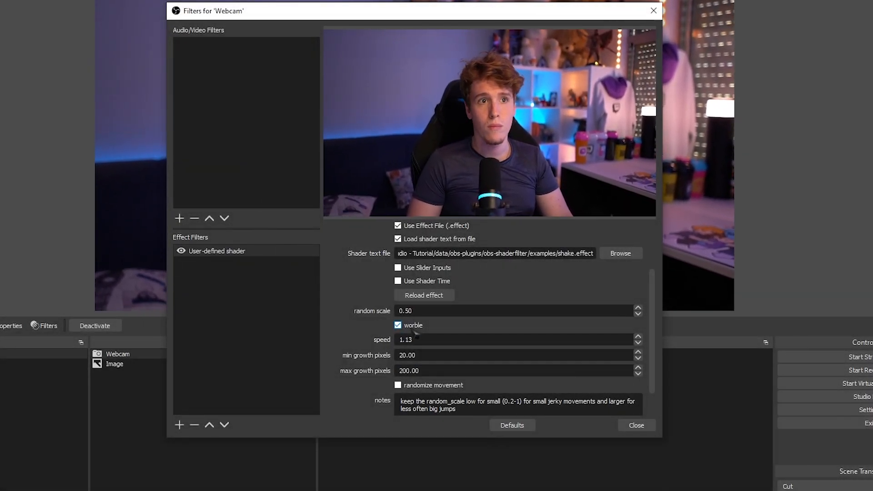
{"action": "left_click", "coordinate": [397, 325]}
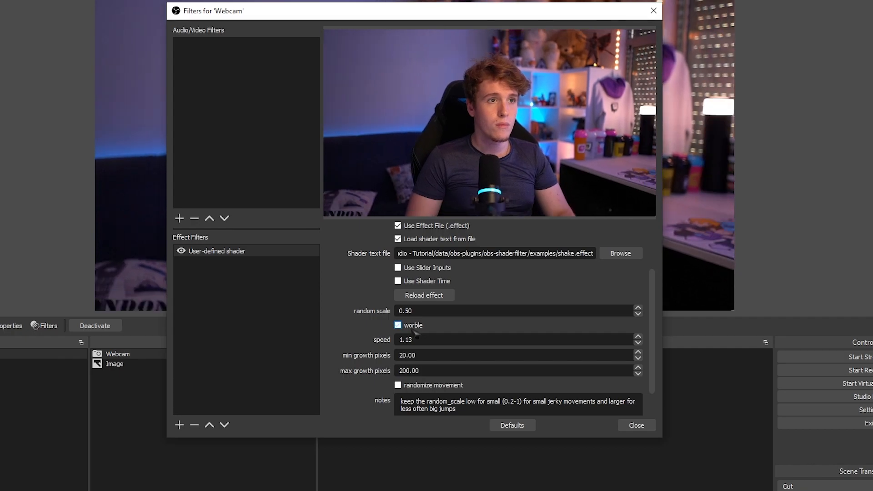
{"action": "left_click", "coordinate": [397, 325]}
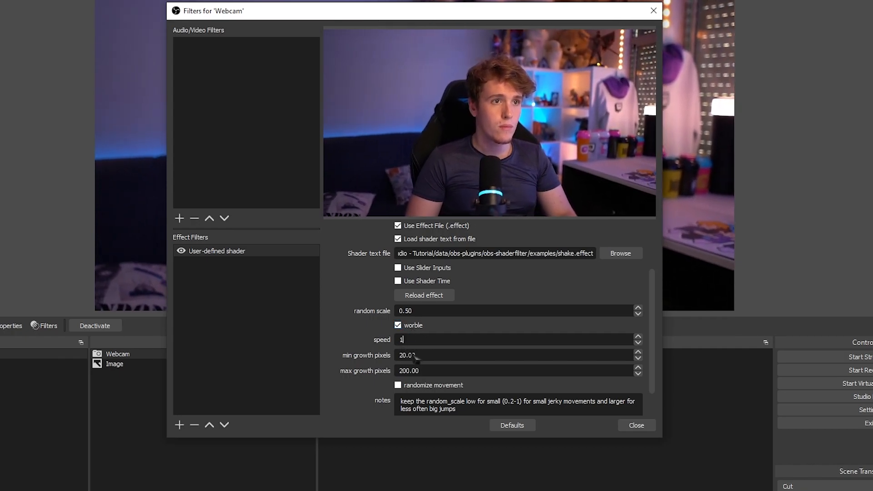
{"action": "type", "text": "100"}
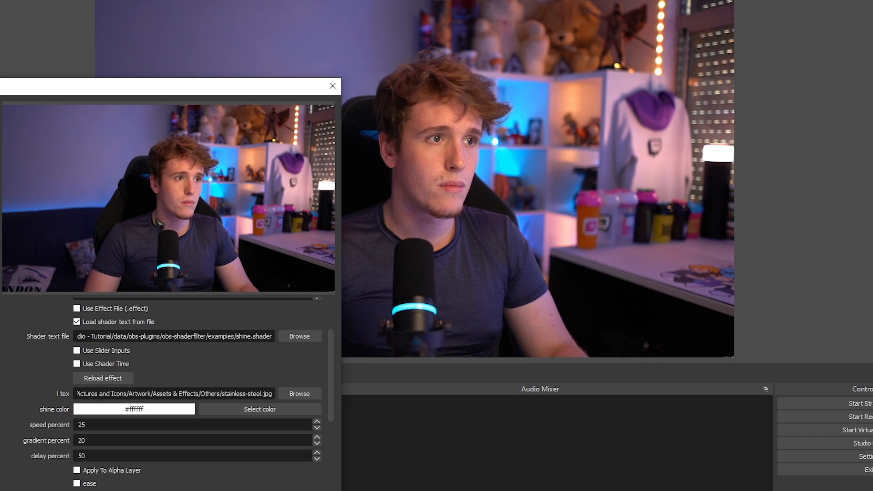
{"action": "scroll", "scroll_direction": "down", "scroll_amount": 3}
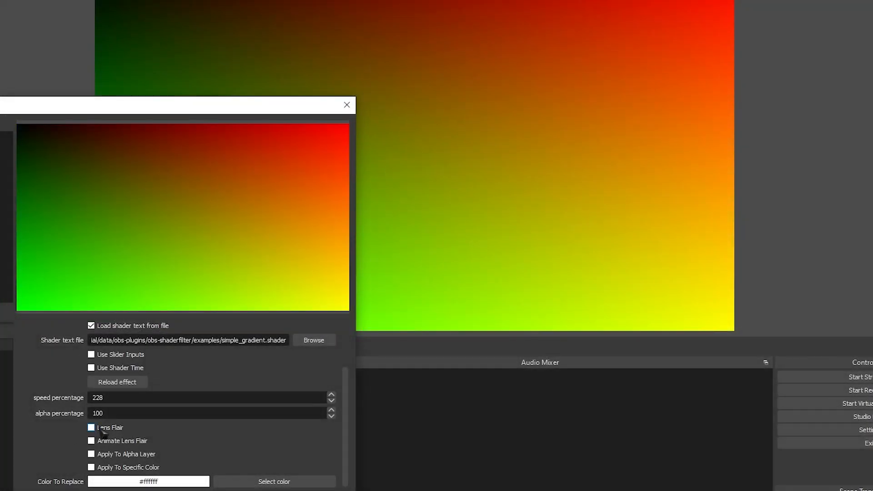
Tick Lens Flair, Animate Lens Flair and the next checkbox on the gradient shader
{"action": "left_click", "coordinate": [91, 428]}
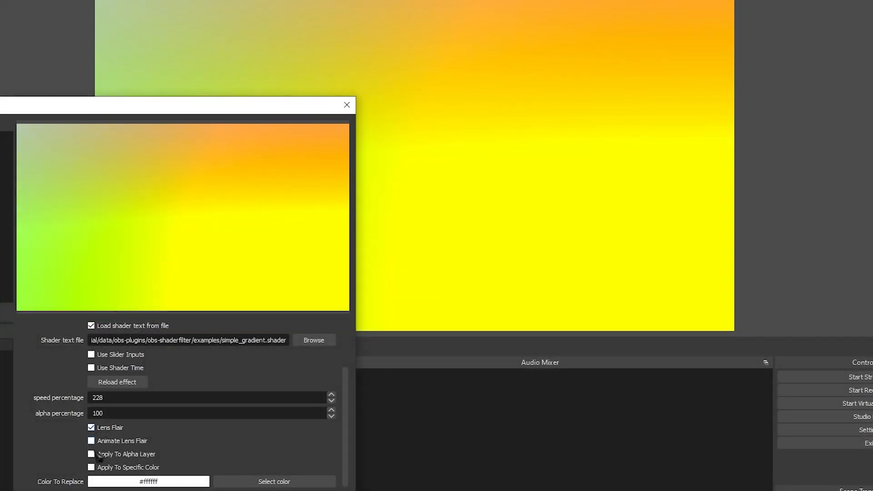
{"action": "left_click", "coordinate": [92, 441]}
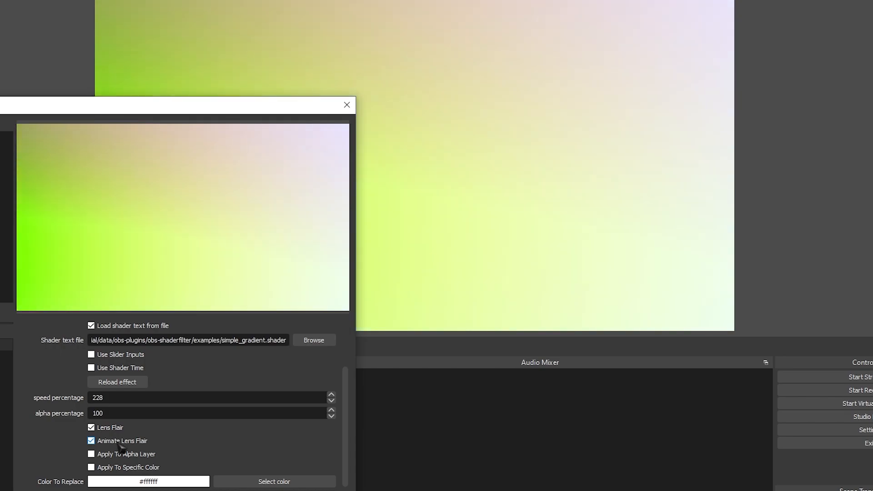
{"action": "left_click", "coordinate": [91, 454]}
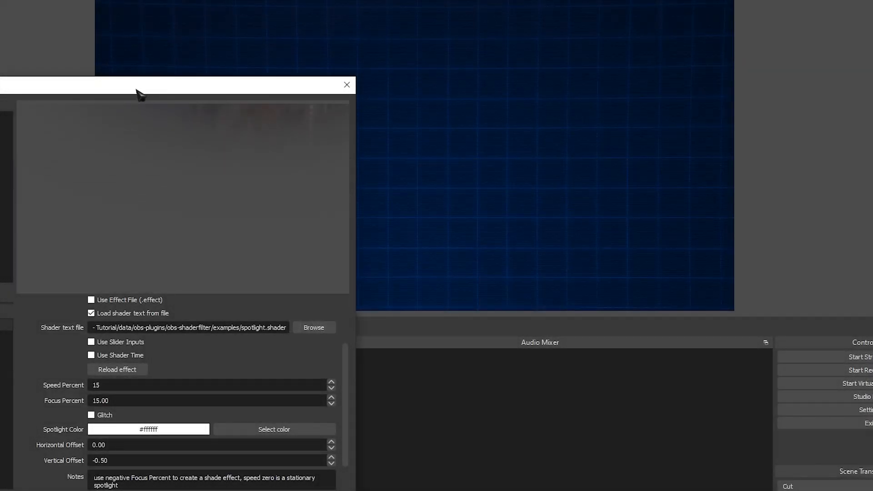
Enter 2 and 20 for spotlight Speed/Focus, then pick black as the drop shadow colour
{"action": "type", "text": "2"}
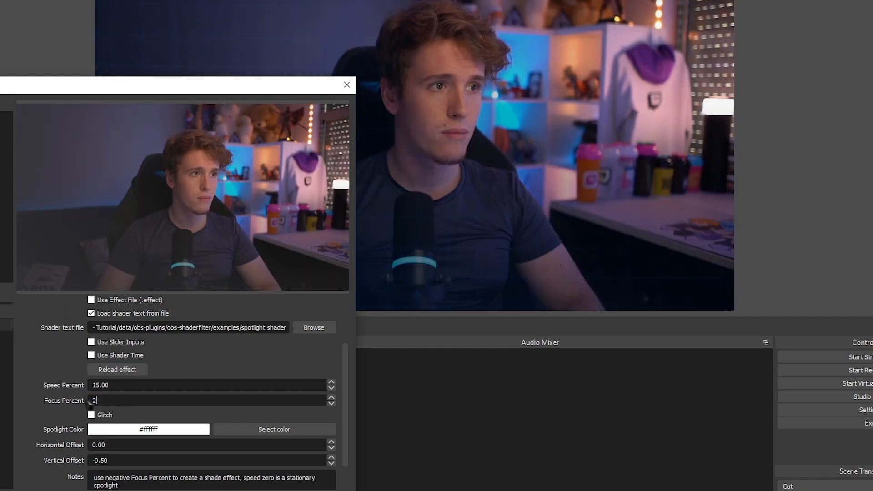
{"action": "type", "text": "20.00"}
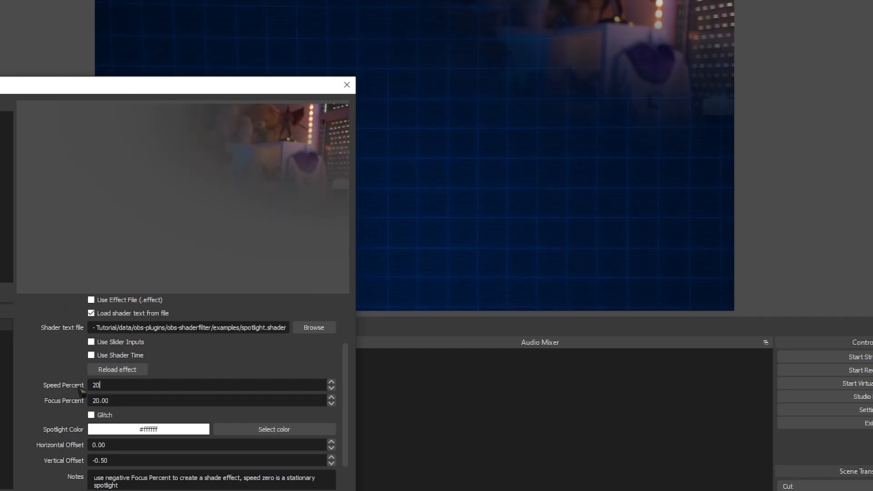
{"action": "left_click", "coordinate": [91, 415]}
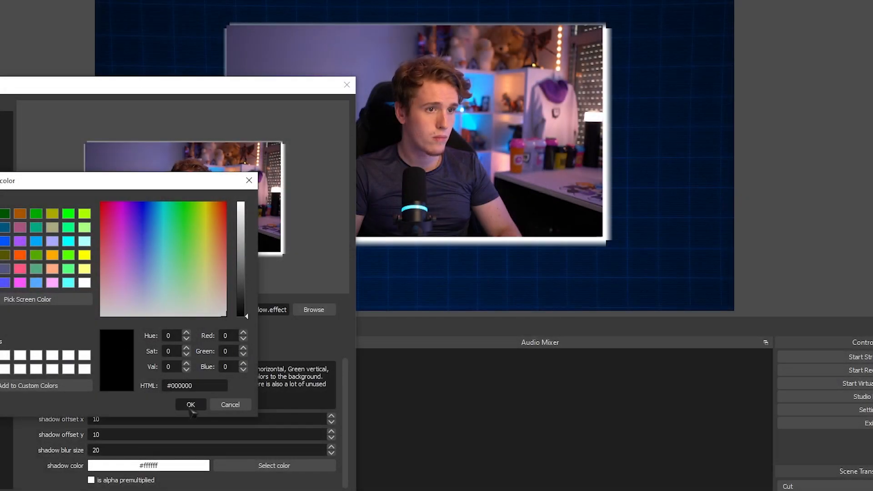
{"action": "left_click", "coordinate": [191, 405]}
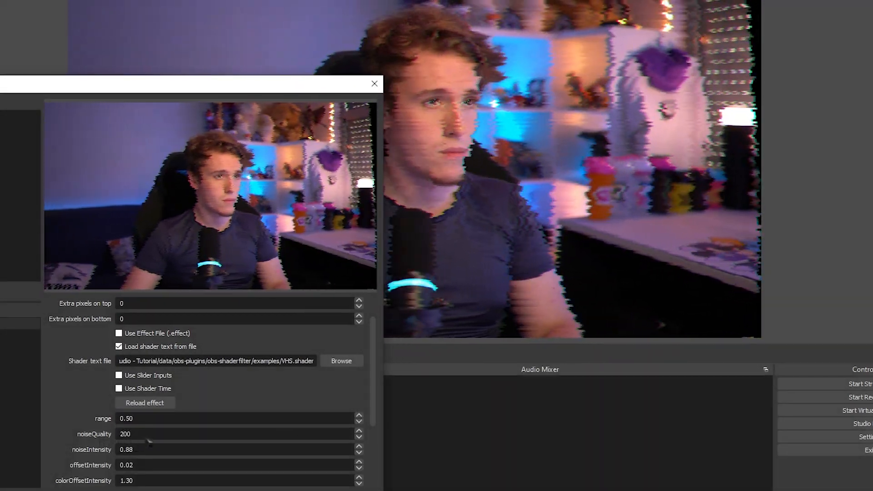
Enter 10 in the VHS shader, then set vignetting opacity to 0, 0.5, then 1
{"action": "type", "text": "10"}
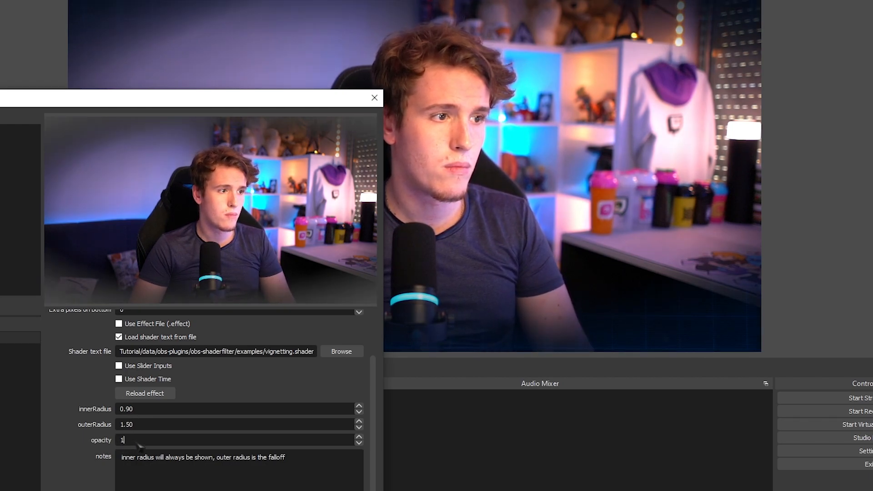
{"action": "type", "text": "0"}
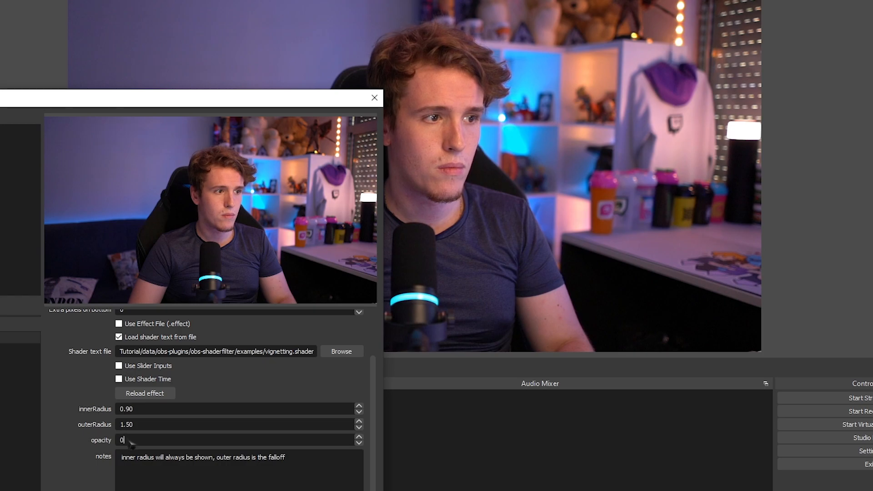
{"action": "type", "text": ".5"}
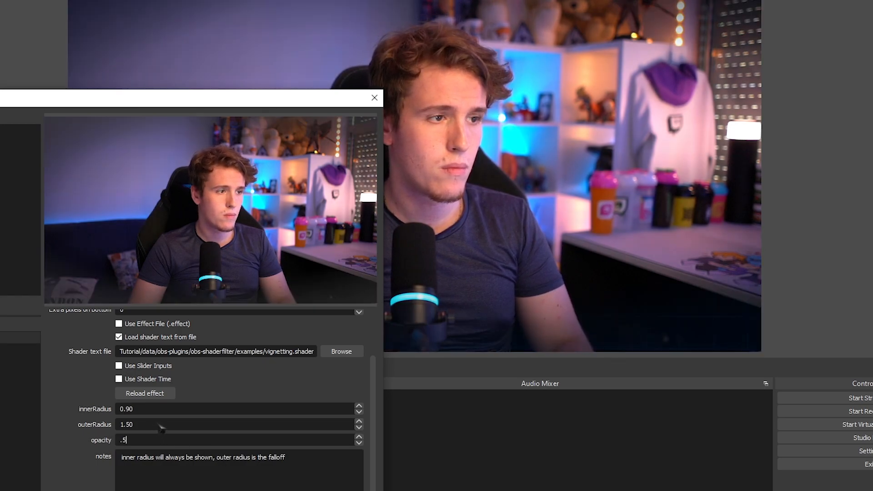
{"action": "type", "text": "1"}
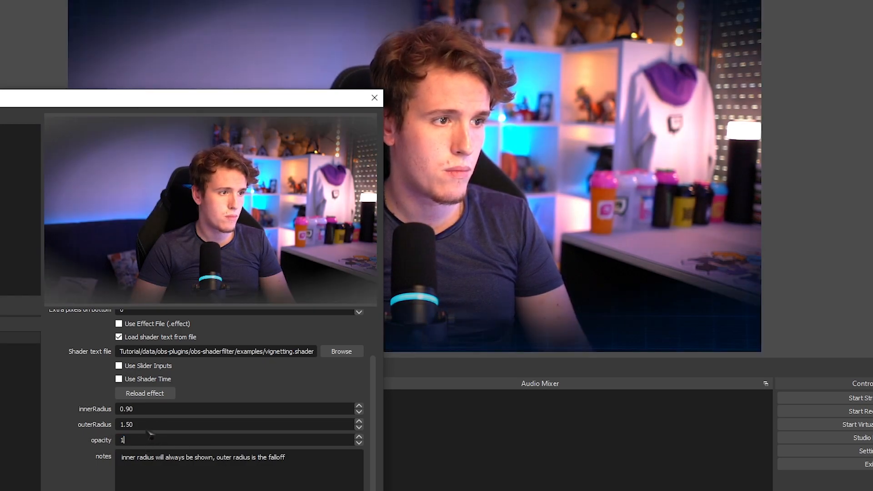